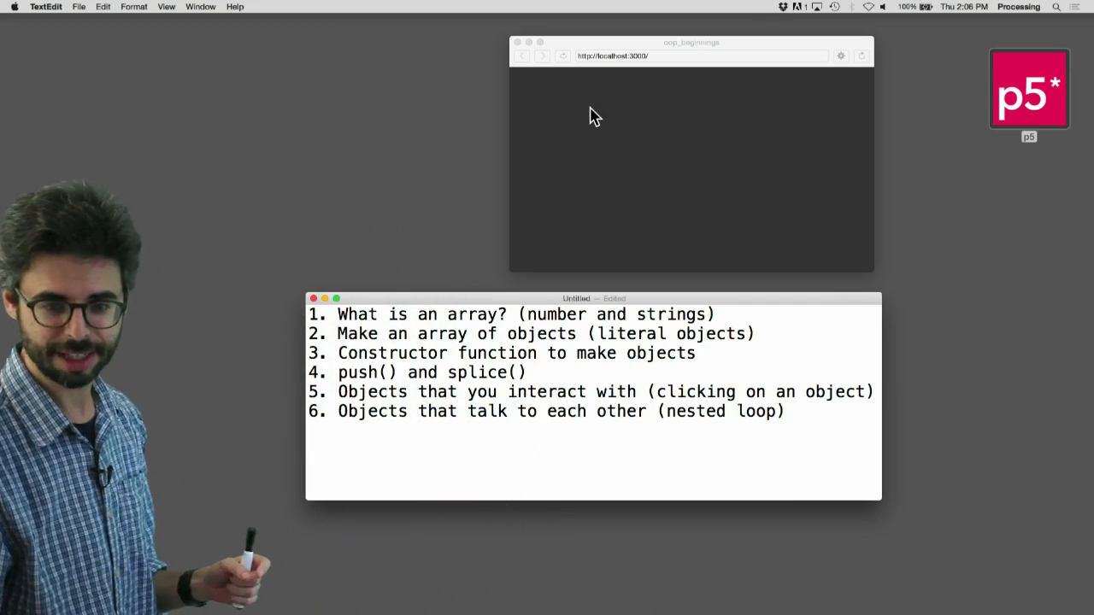
# Step: Close the TextEdit topic list, leaving only the browser preview on the desktop
pyautogui.click(690, 171)
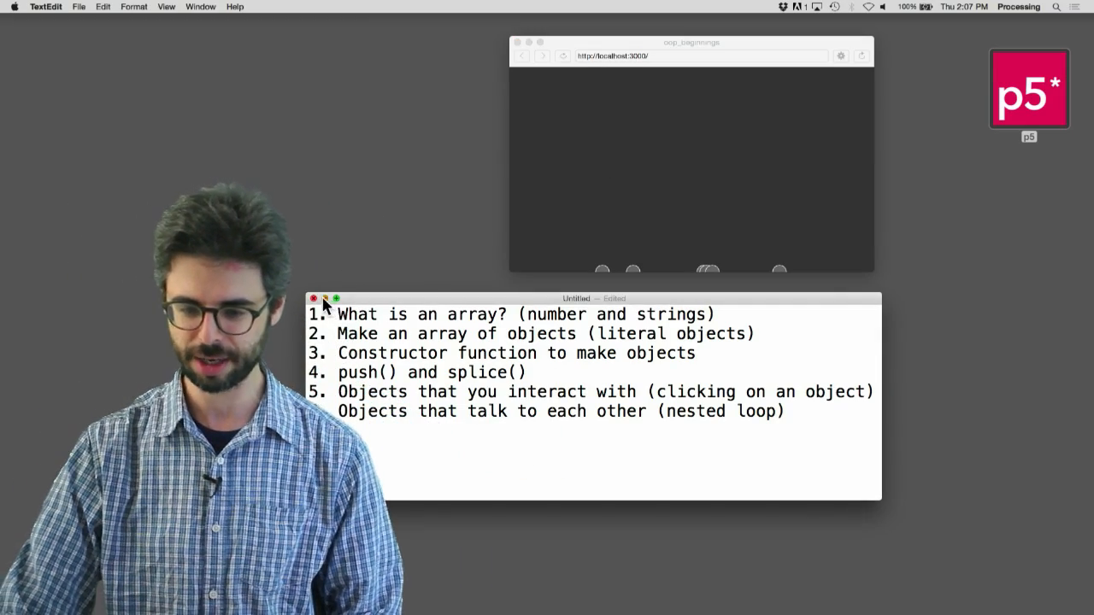
pyautogui.click(315, 297)
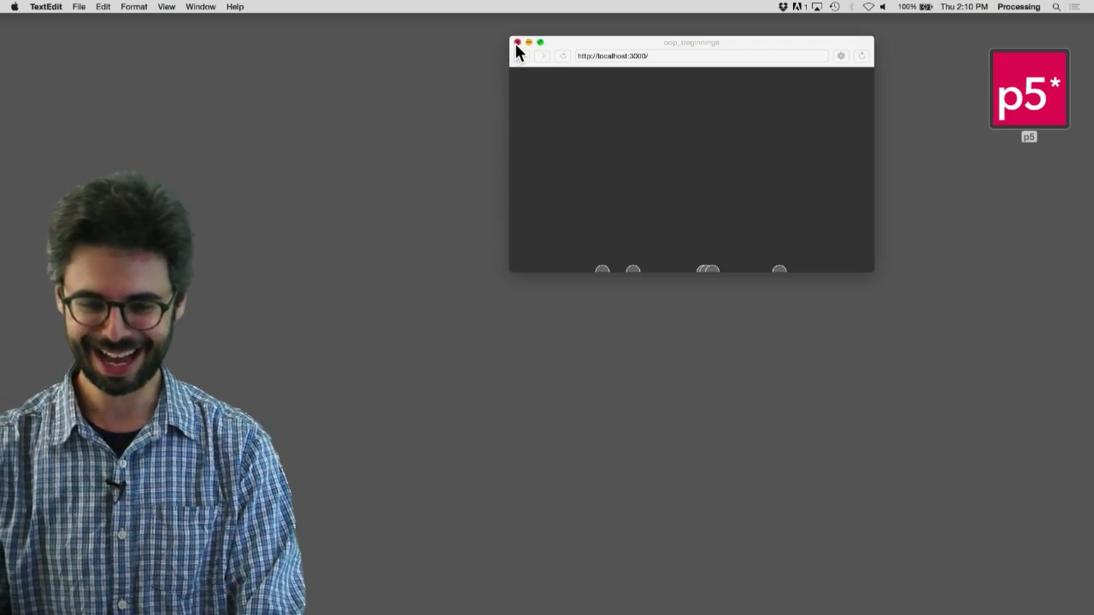
# Step: Close the browser, start a new p5.js project and save it as arrays_1 in the arrays folder
pyautogui.click(516, 43)
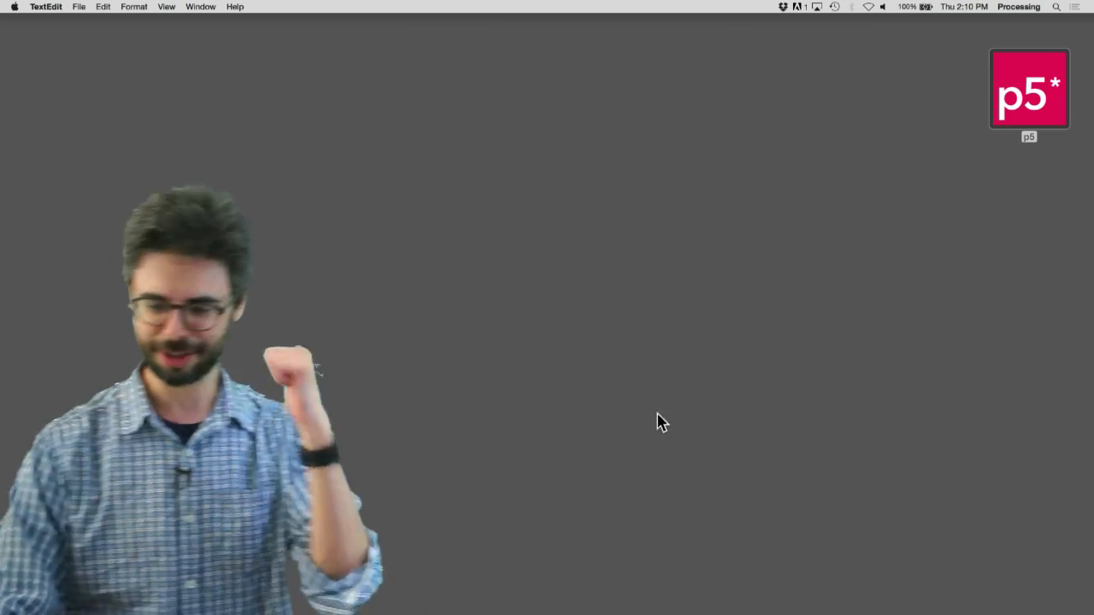
pyautogui.click(864, 592)
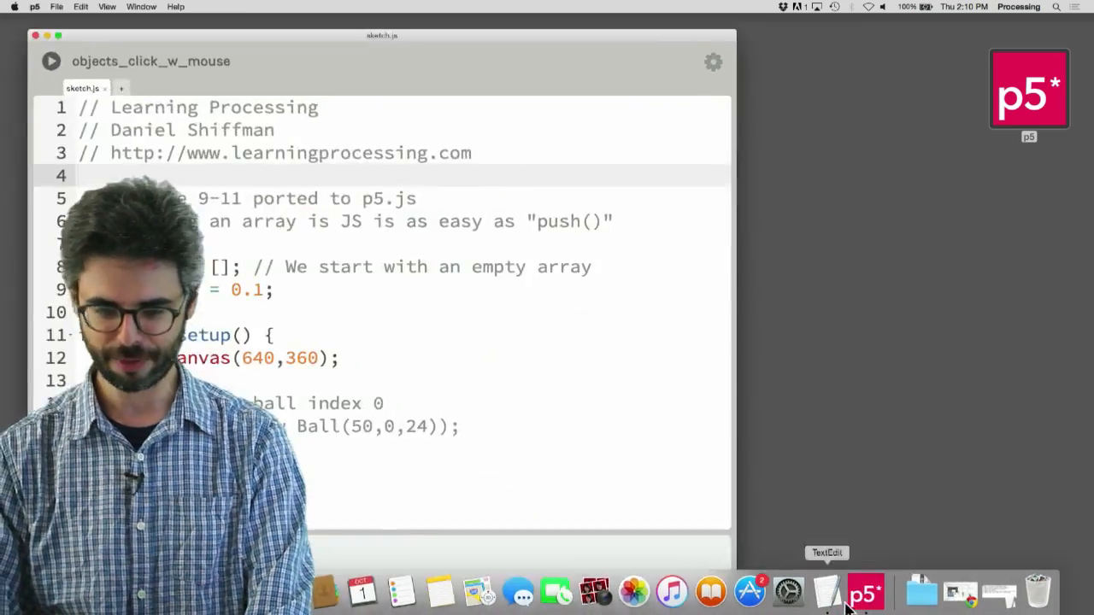
pyautogui.click(56, 6)
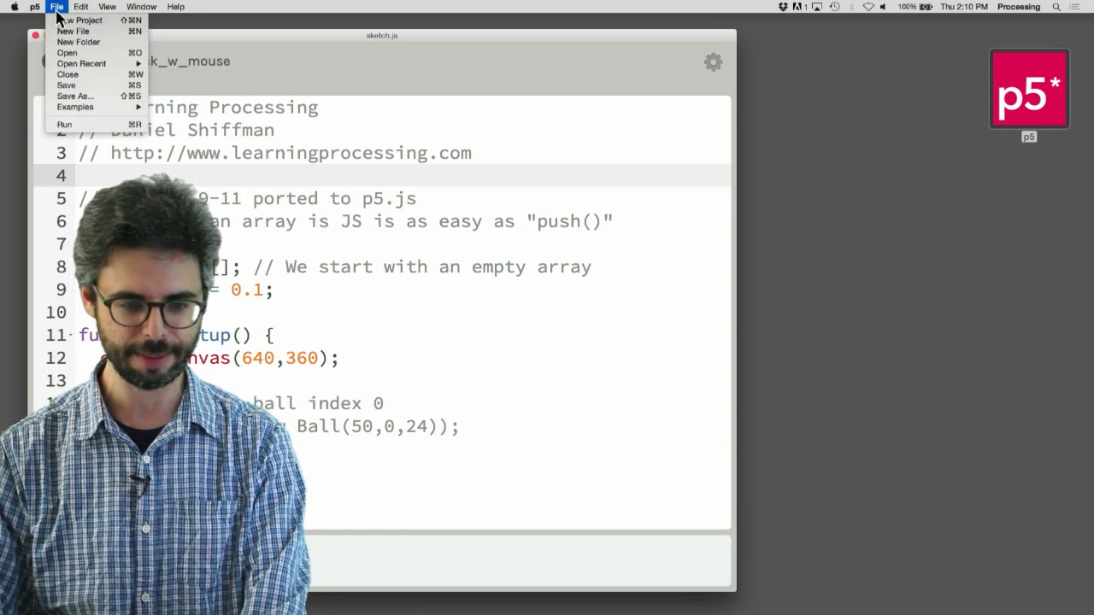
pyautogui.click(78, 20)
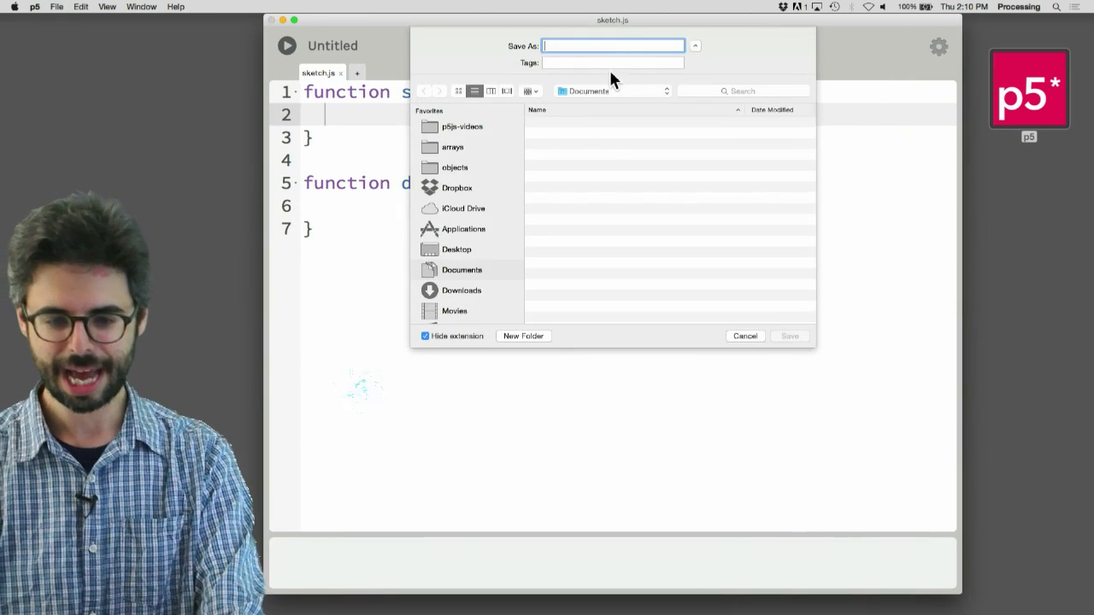
pyautogui.write('array')
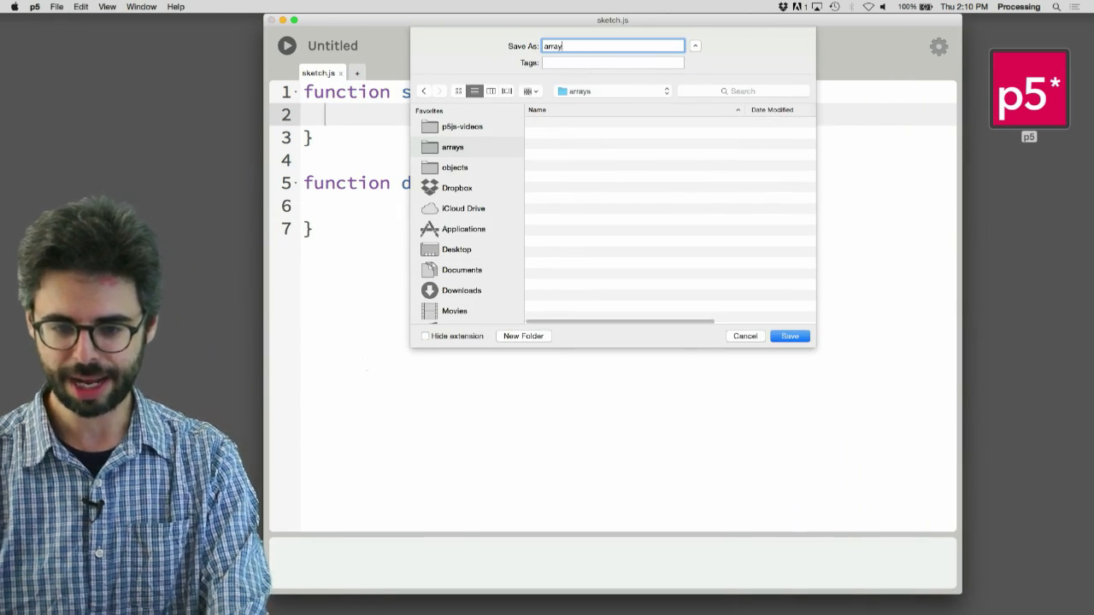
pyautogui.click(790, 335)
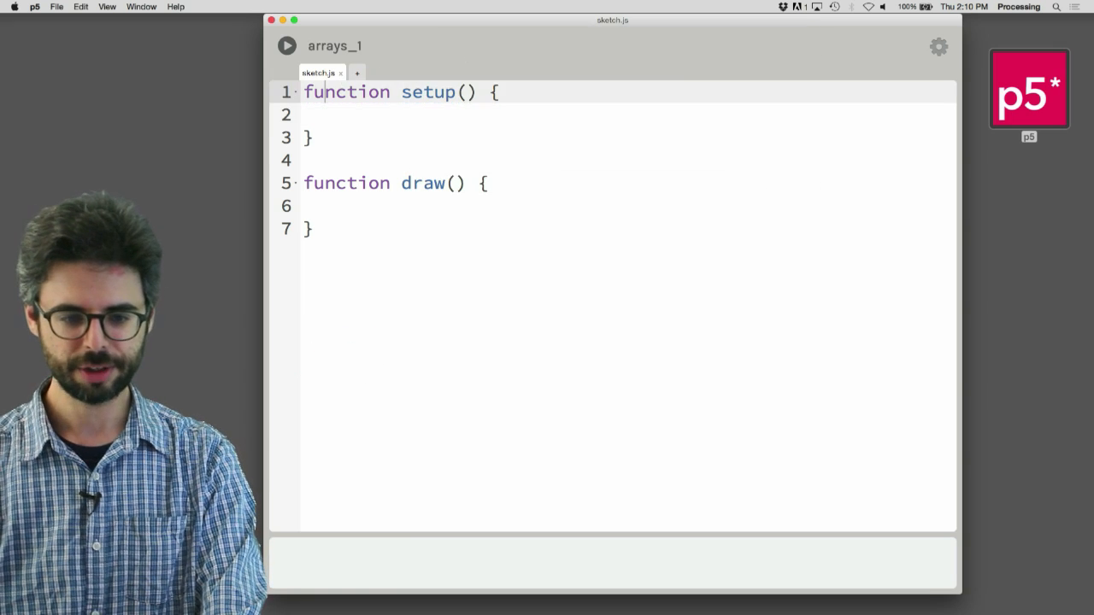
# Step: Declare var nums = [100, 25, 12, 72]; at the top of the sketch
pyautogui.write('var nu')
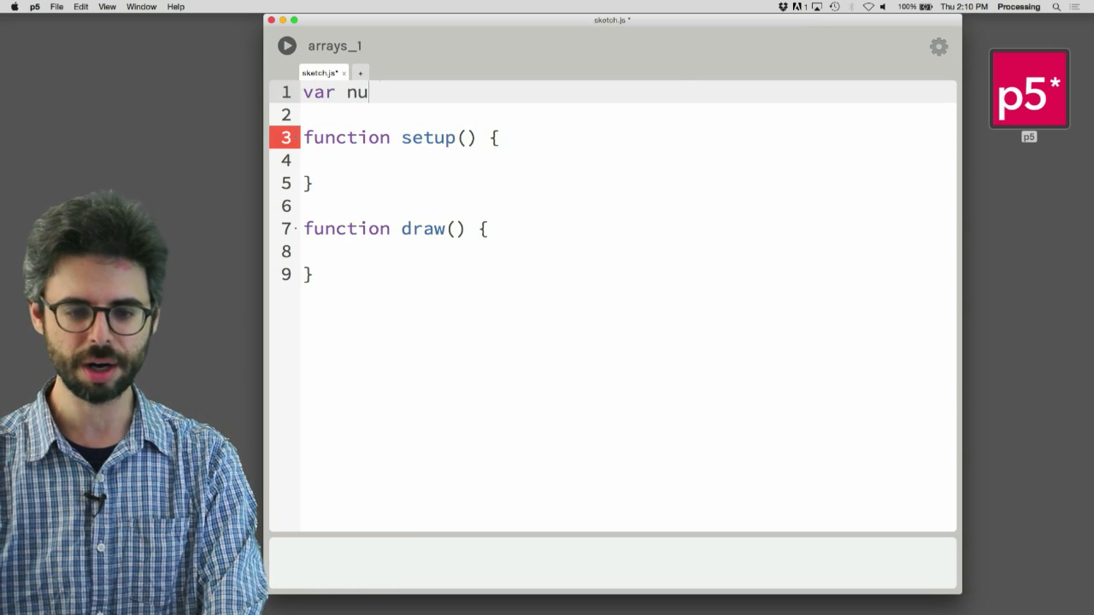
pyautogui.write('ms = [1]')
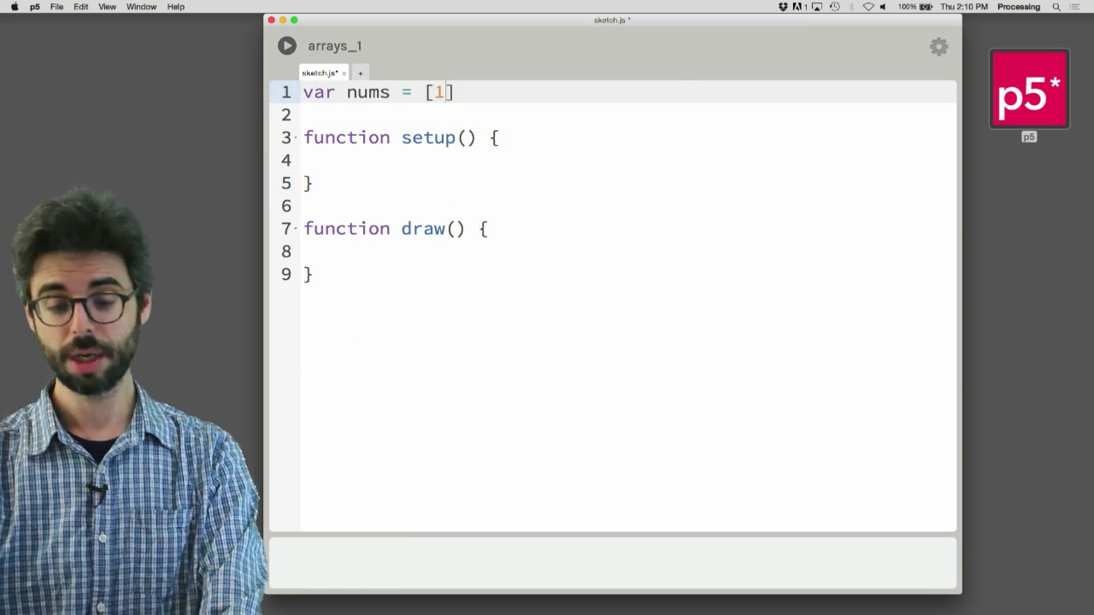
pyautogui.write('00, 25,')
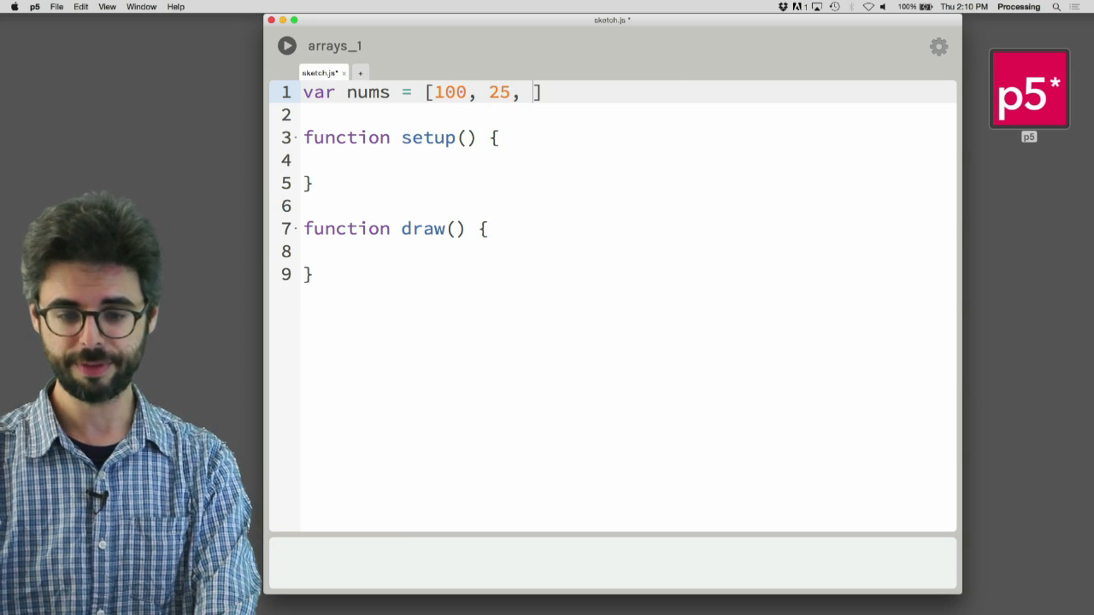
pyautogui.write('12, 72]')
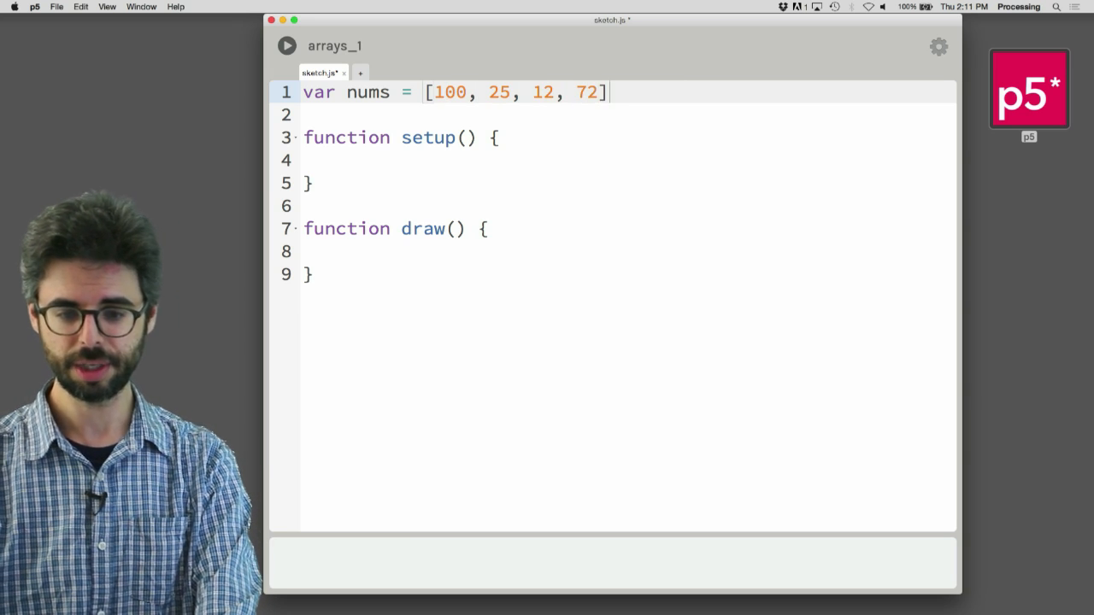
pyautogui.write(';')
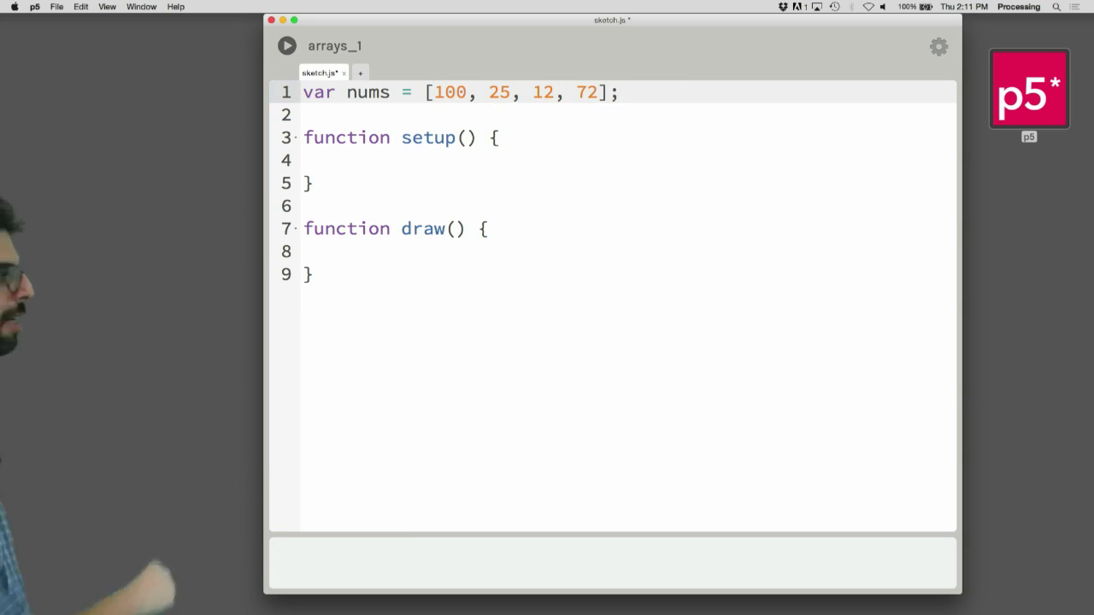
# Step: Add createCanvas(400, 400) in setup and declare var num = 23
pyautogui.write('cr')
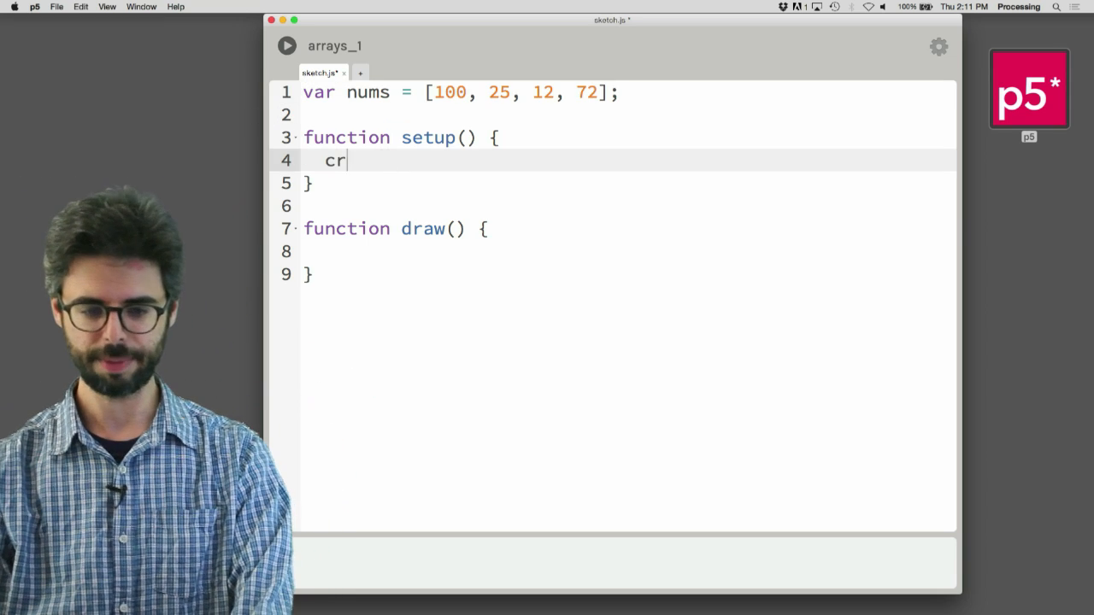
pyautogui.write('eateCanvas')
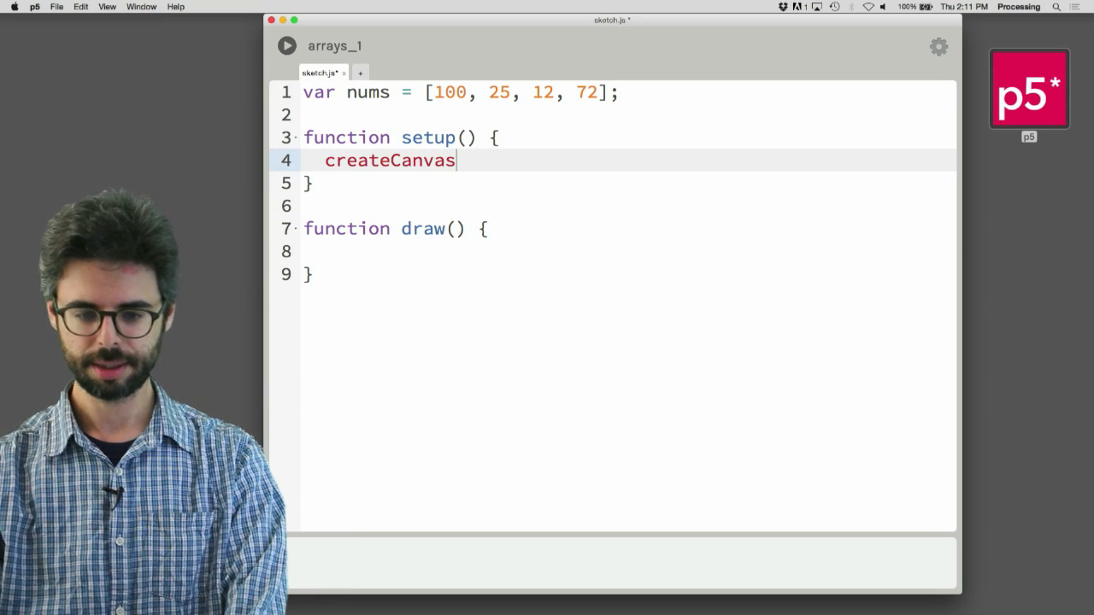
pyautogui.write('(400, 400);')
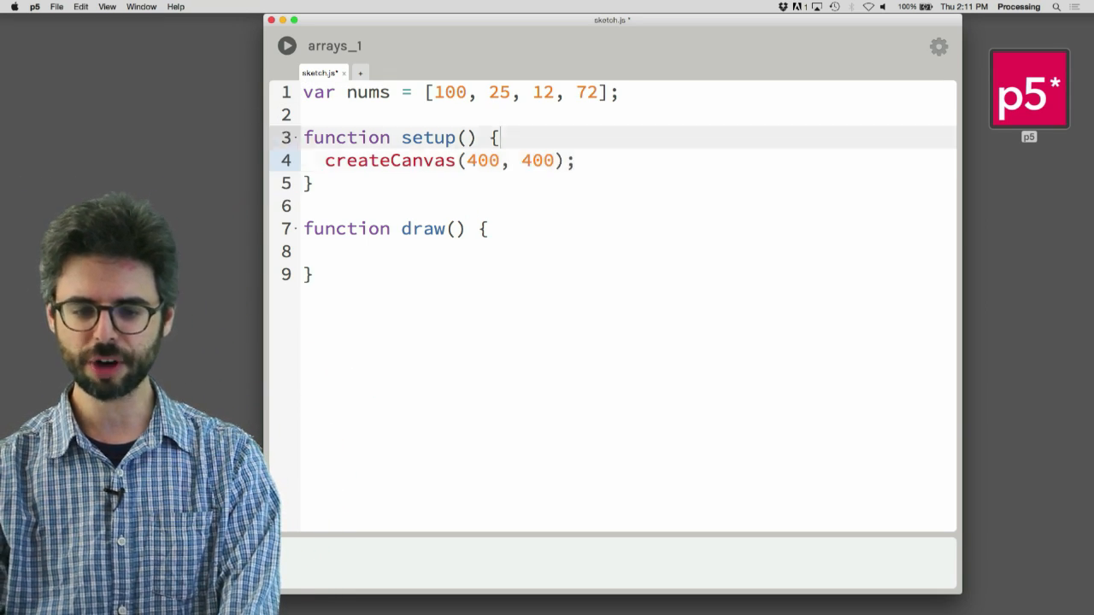
pyautogui.write('var num')
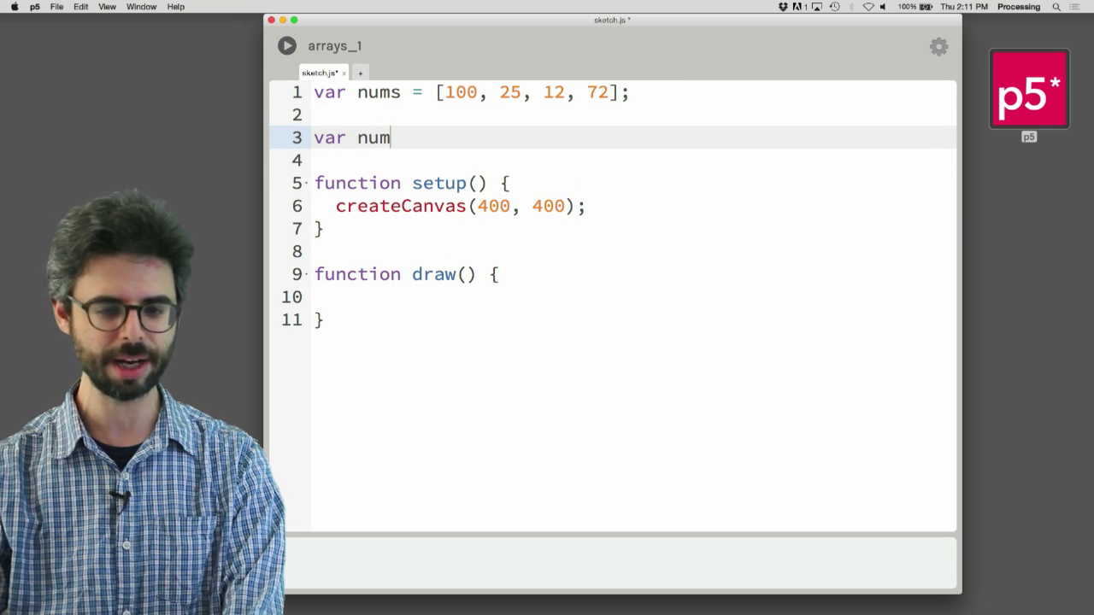
pyautogui.write('= 23;')
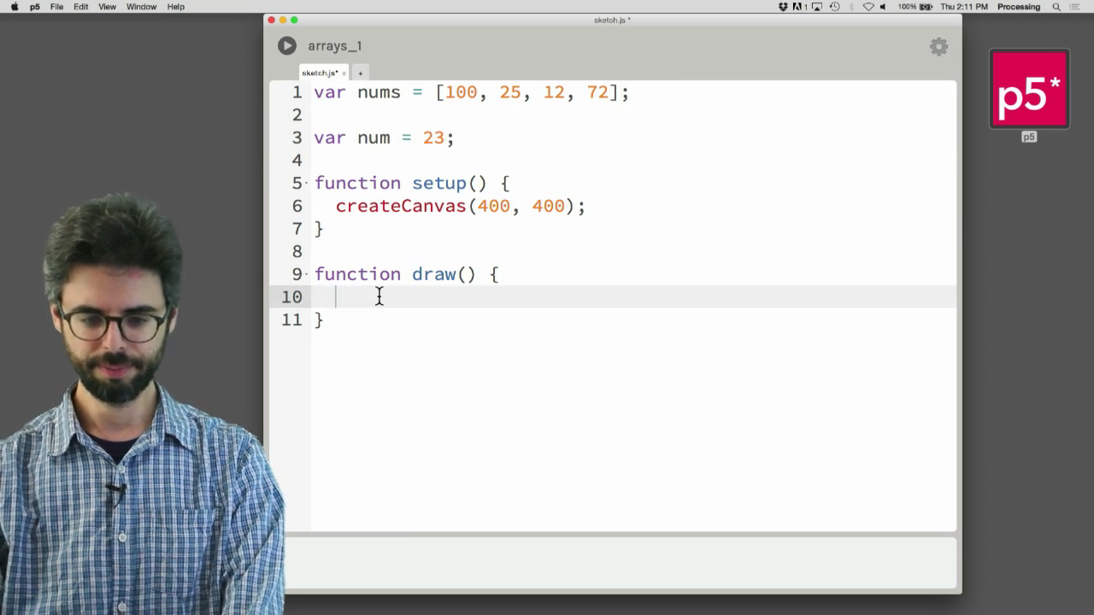
# Step: In draw, set background(0) and draw ellipse(100, 200, num, num)
pyautogui.write('background(0);')
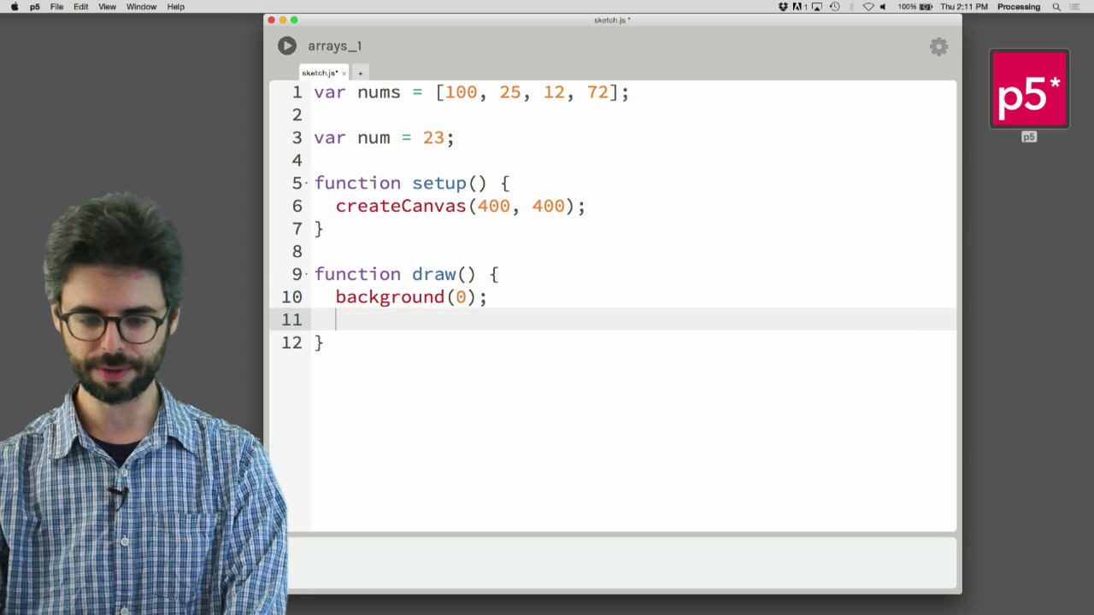
pyautogui.write('ellipse(1')
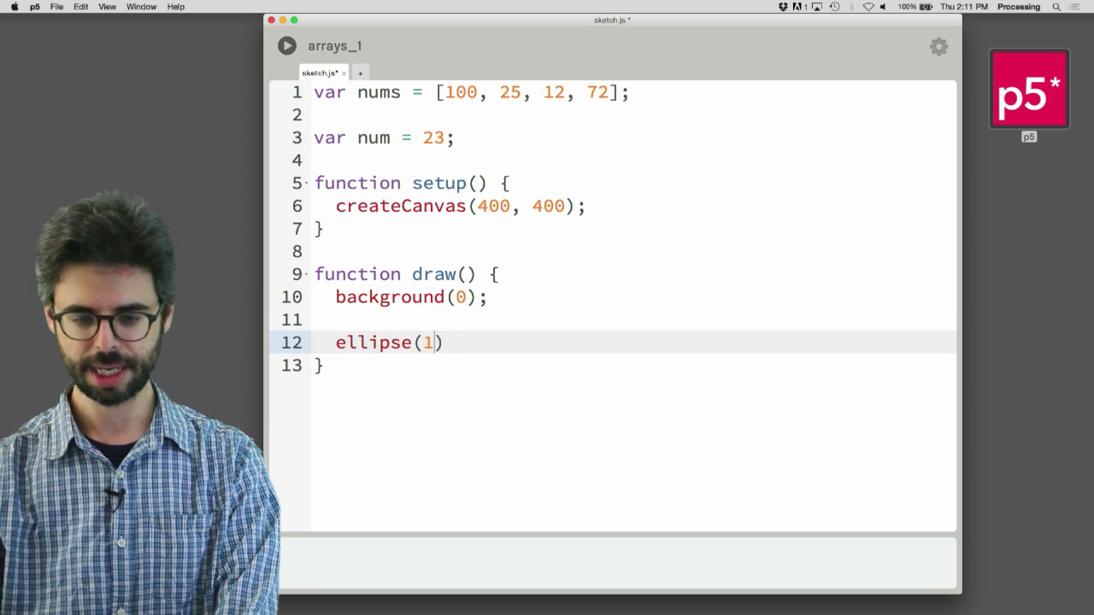
pyautogui.write('00,2')
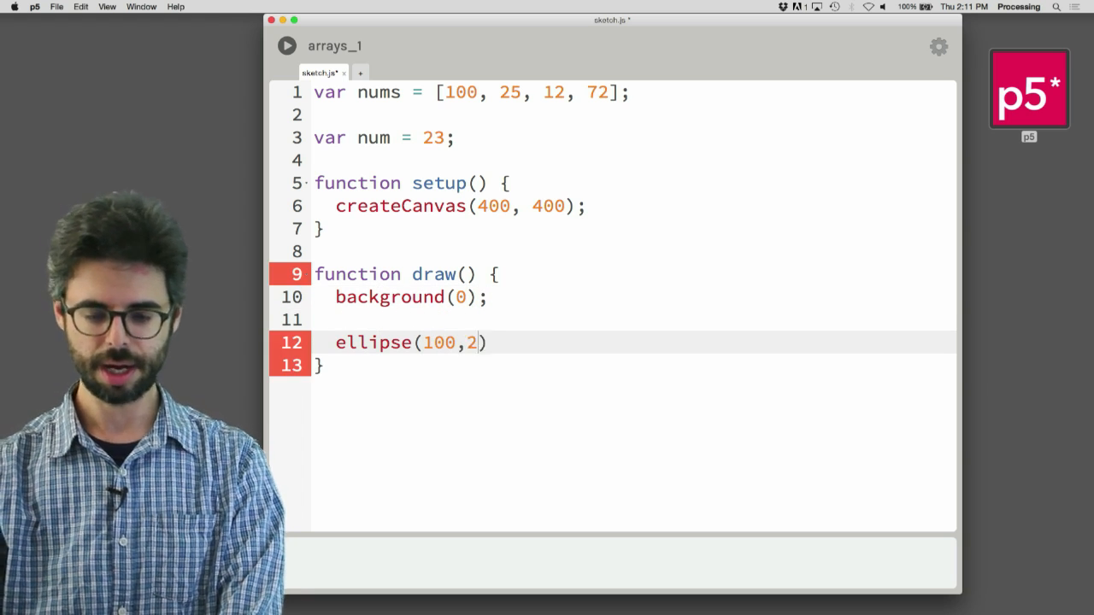
pyautogui.write('00,')
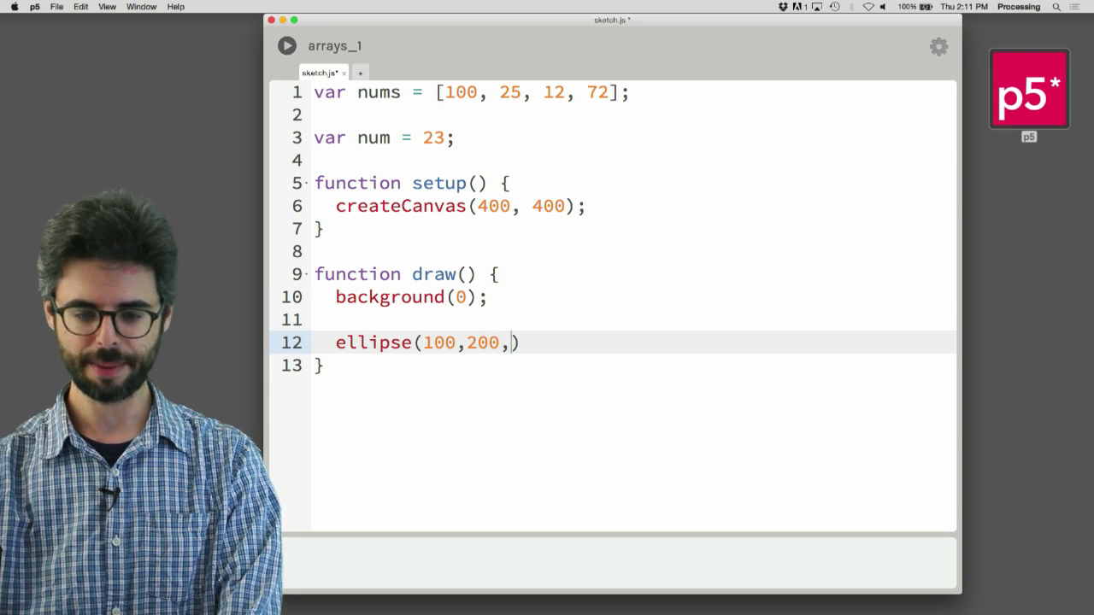
pyautogui.write('num,num')
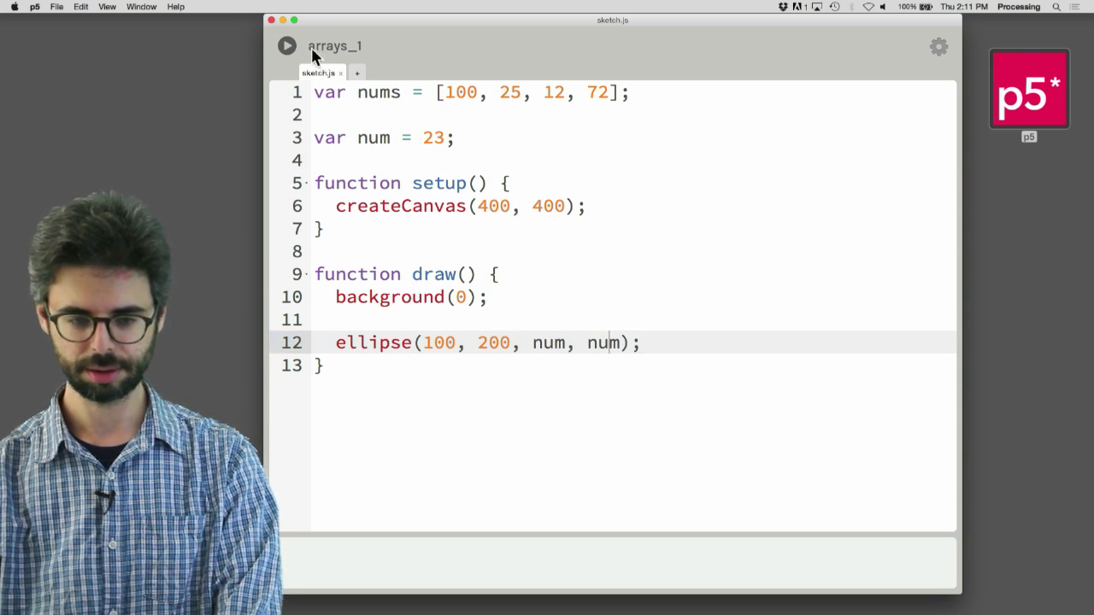
pyautogui.click(287, 44)
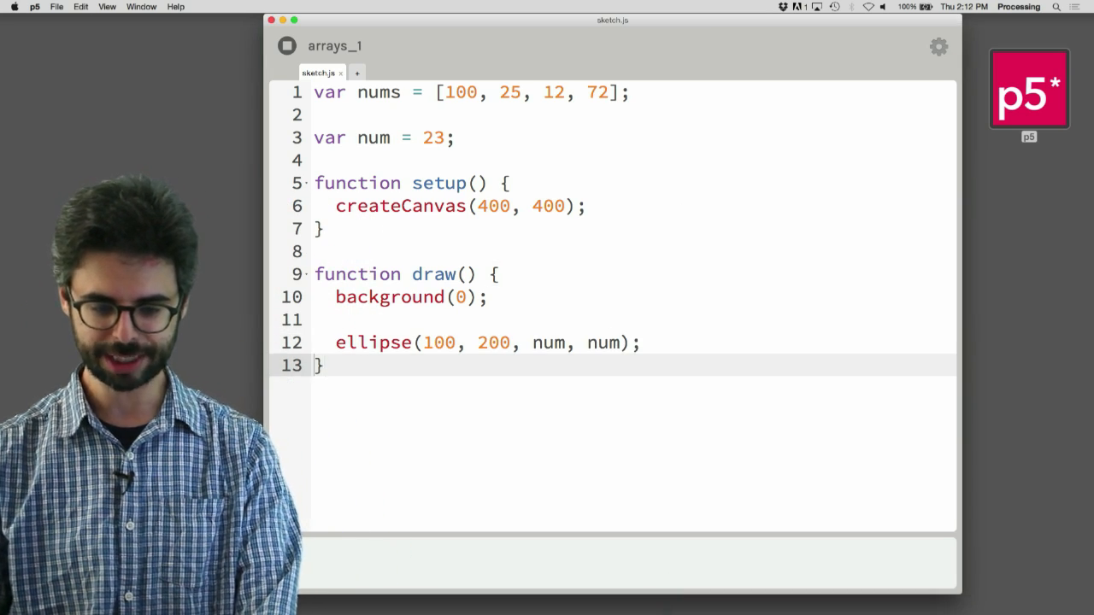
# Step: Add a second ellipse at 200, 200 sized by nums[2] for width and height
pyautogui.write('ellipse(100, 200, num, num);')
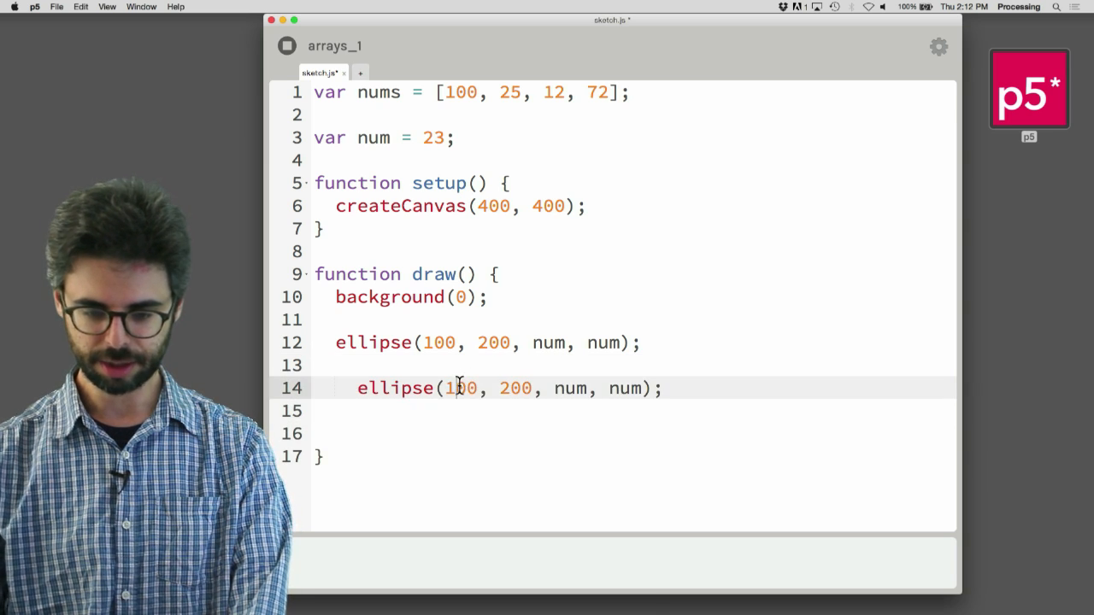
pyautogui.write('200, 200, nums')
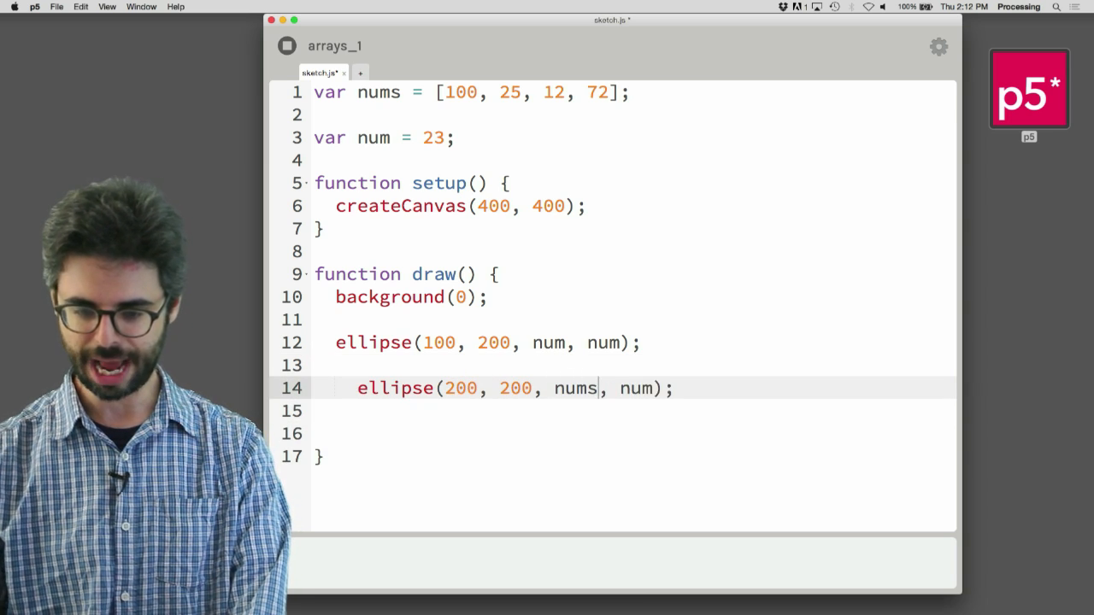
pyautogui.write('[2]')
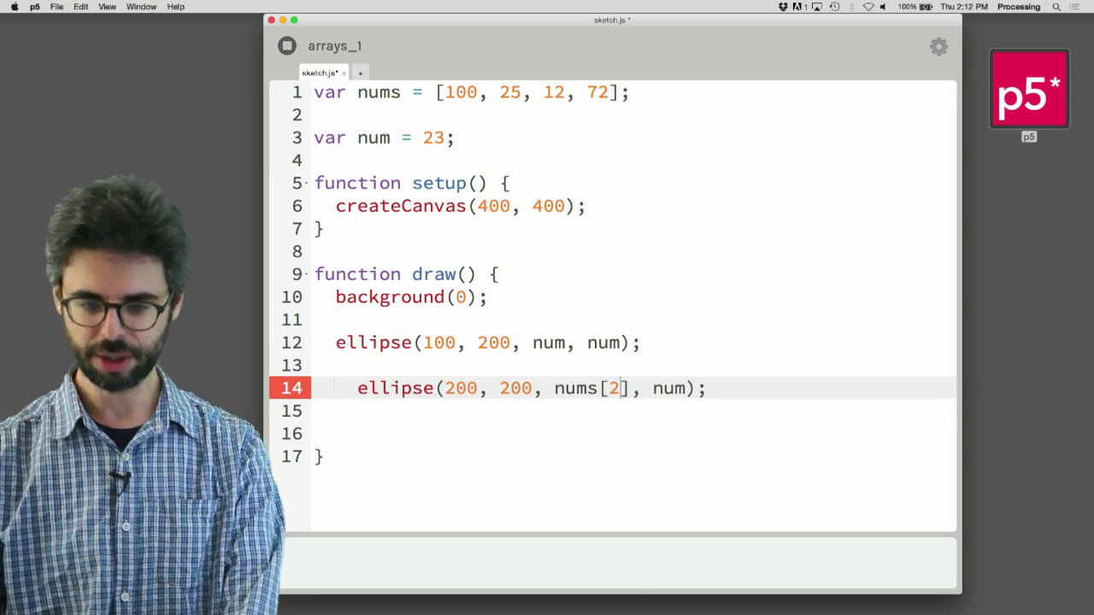
pyautogui.write('nums[]')
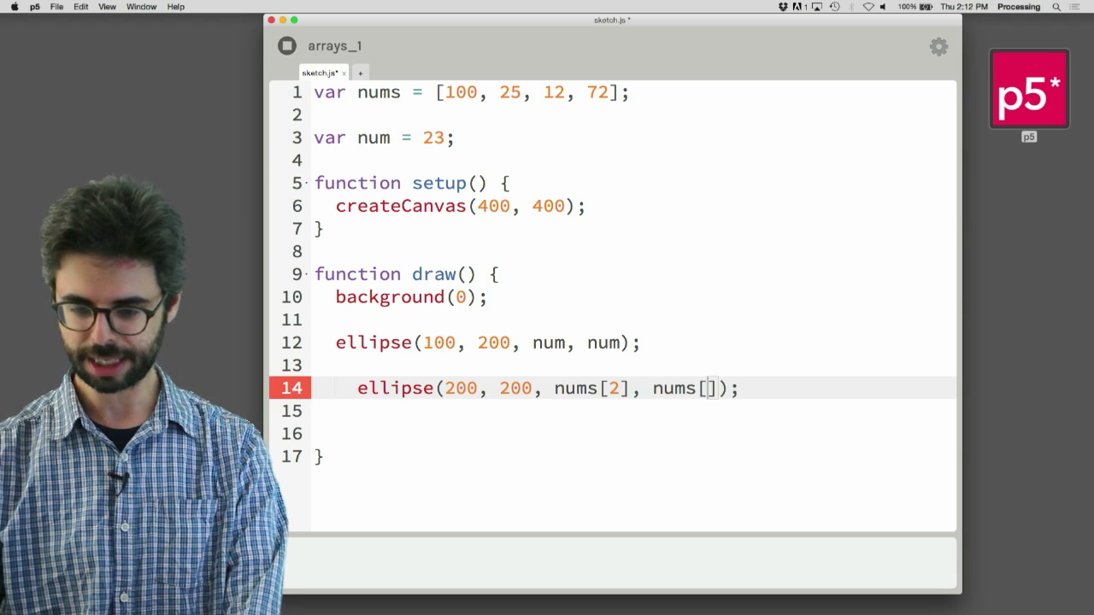
pyautogui.write('2')
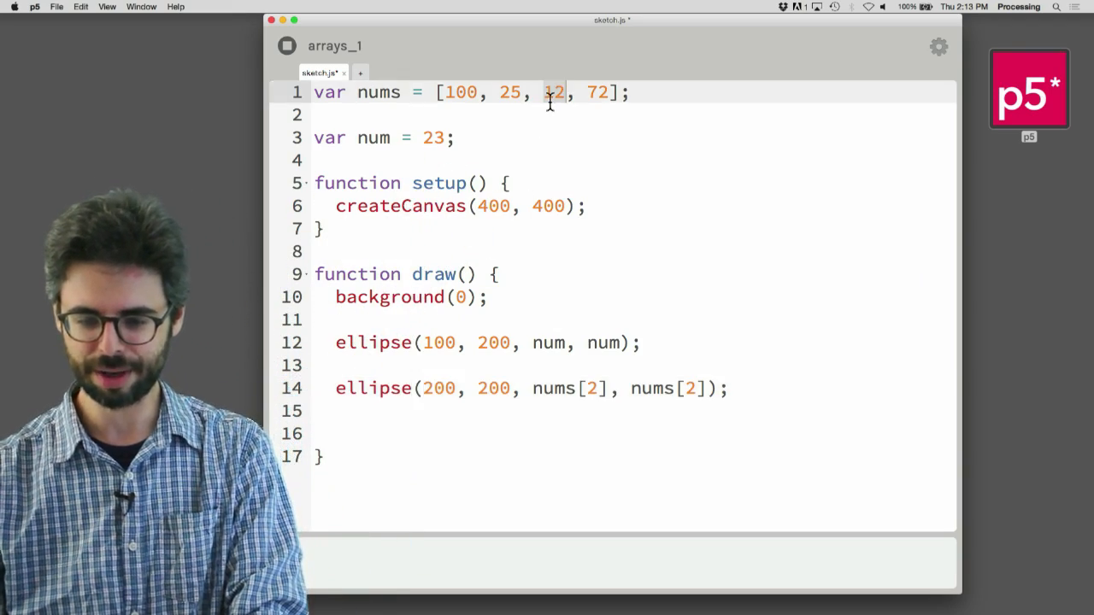
# Step: Change the array's third value from 12 to 46 and run the sketch
pyautogui.write('46')
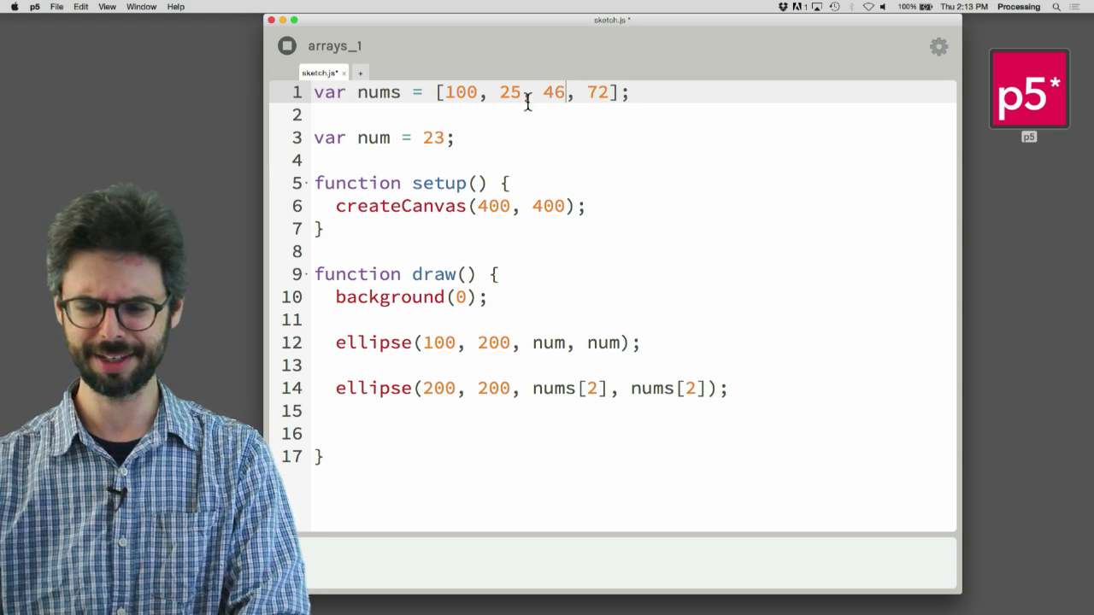
pyautogui.click(288, 45)
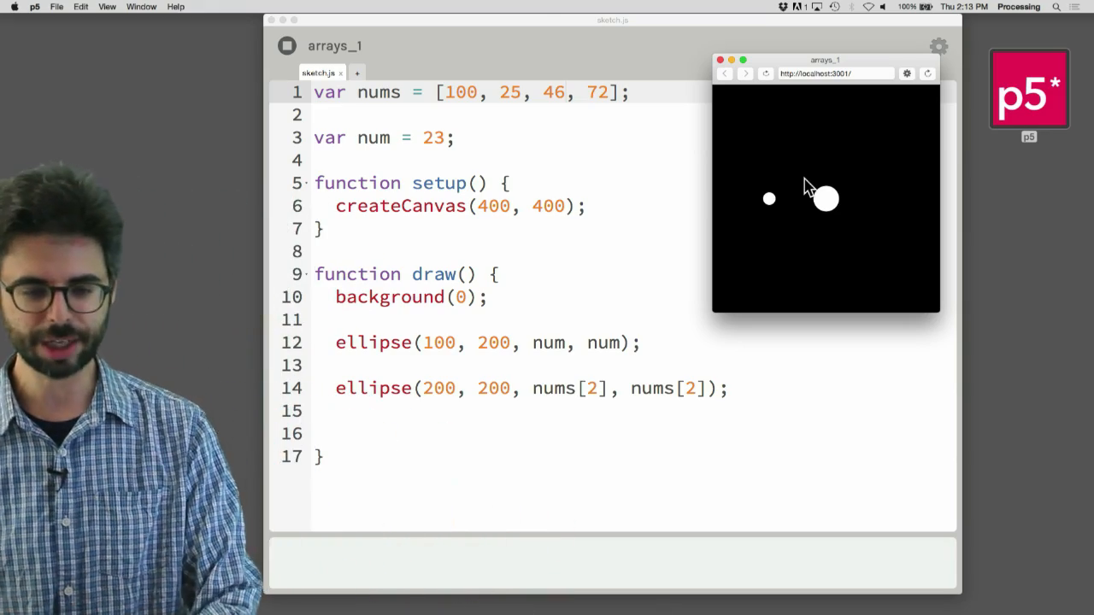
# Step: Save a copy of the sketch as arrays_2 in the arrays folder
pyautogui.click(56, 6)
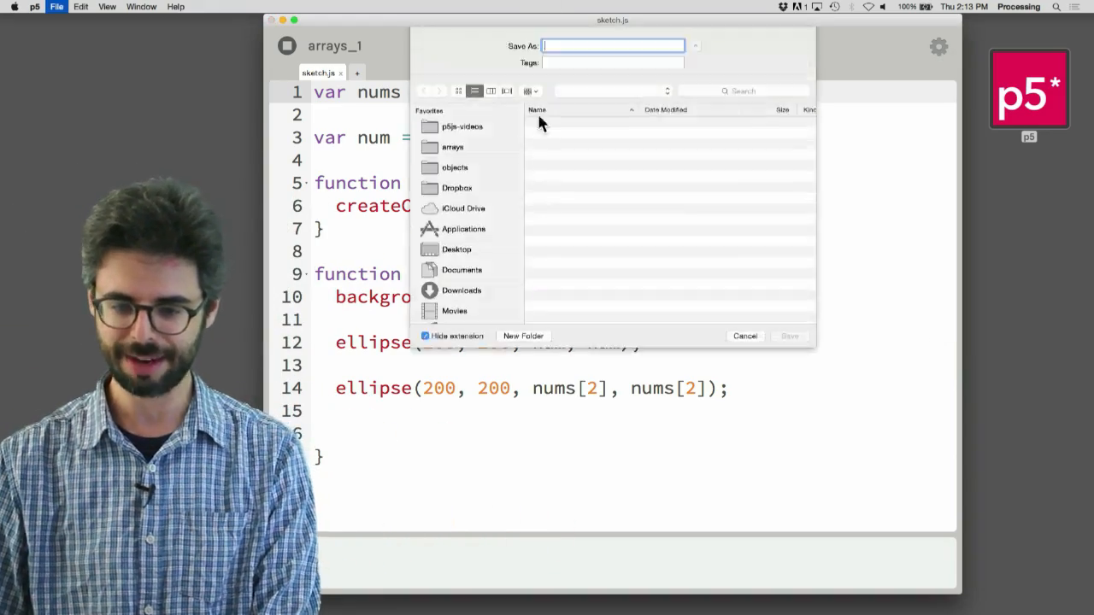
pyautogui.click(452, 147)
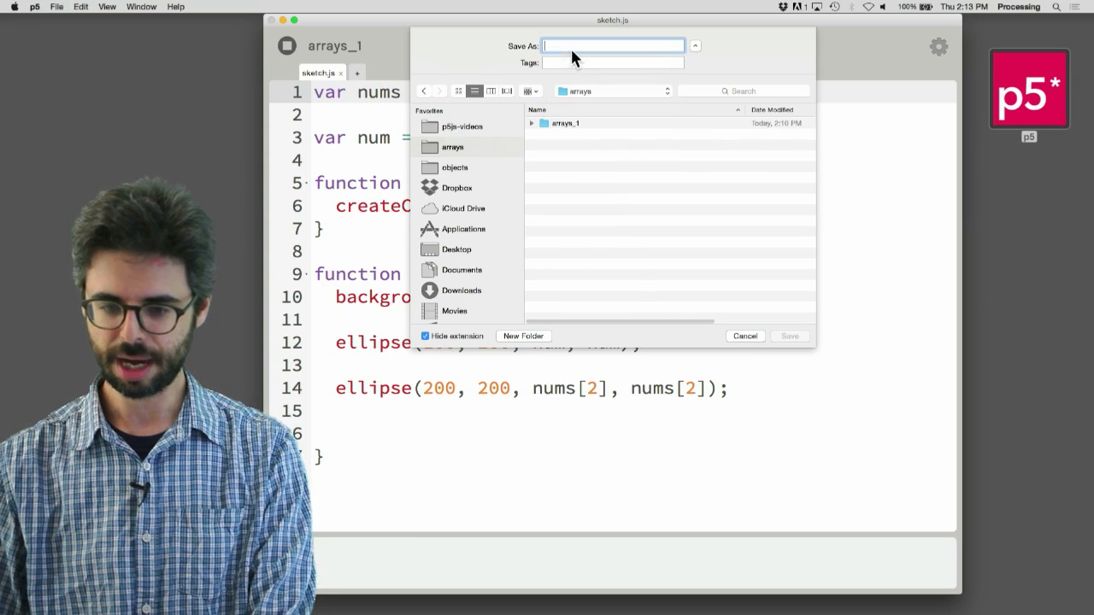
pyautogui.click(788, 335)
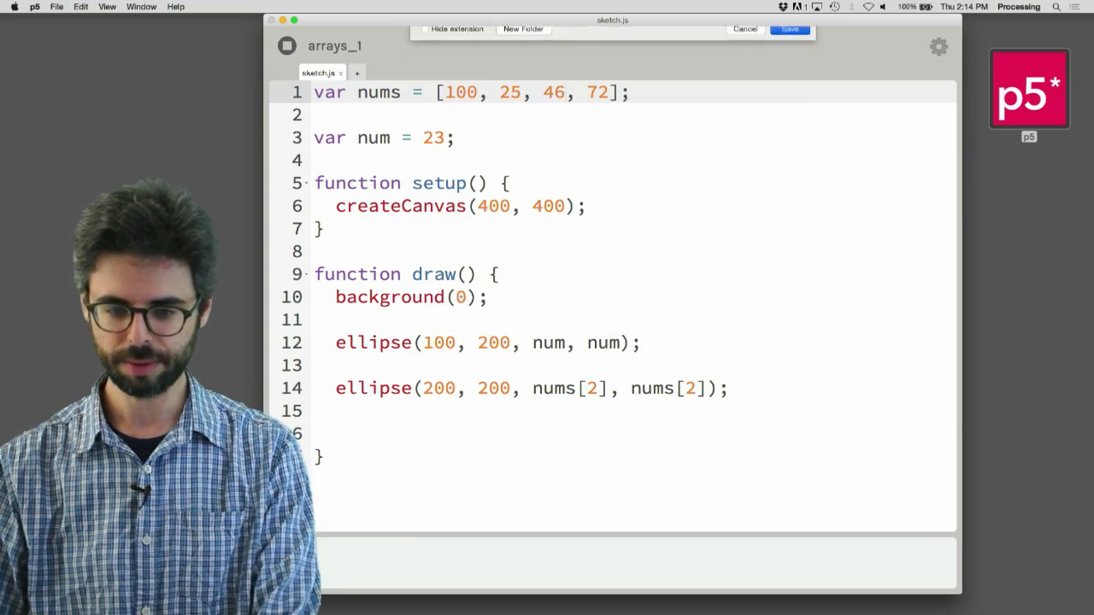
pyautogui.click(786, 27)
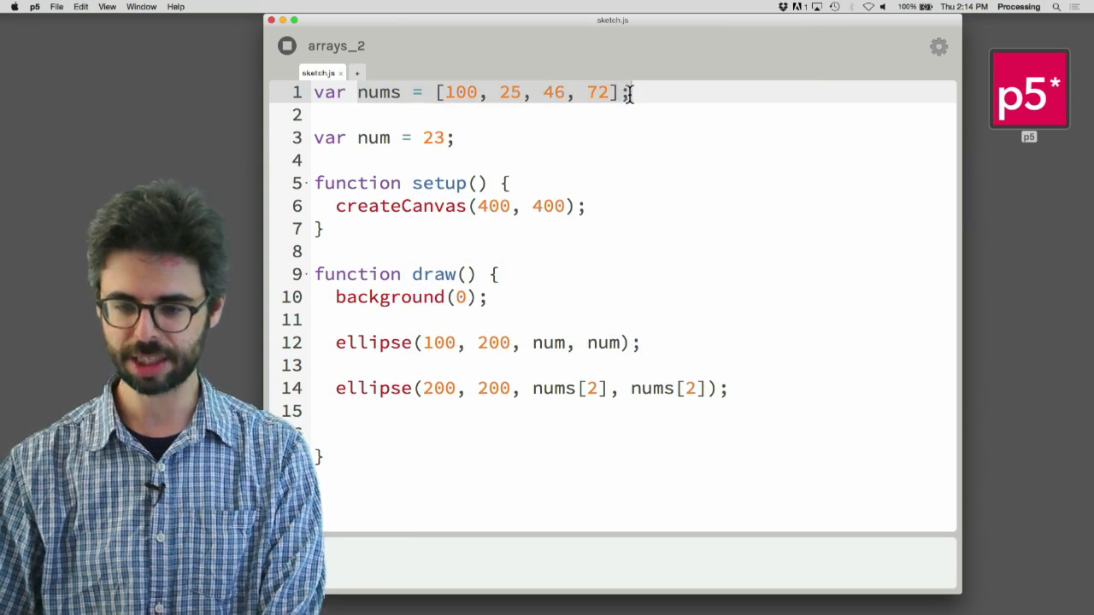
# Step: Rewrite line 1 as var words = ["rainbow", "heart", "purple", "friendship"]
pyautogui.write('wors')
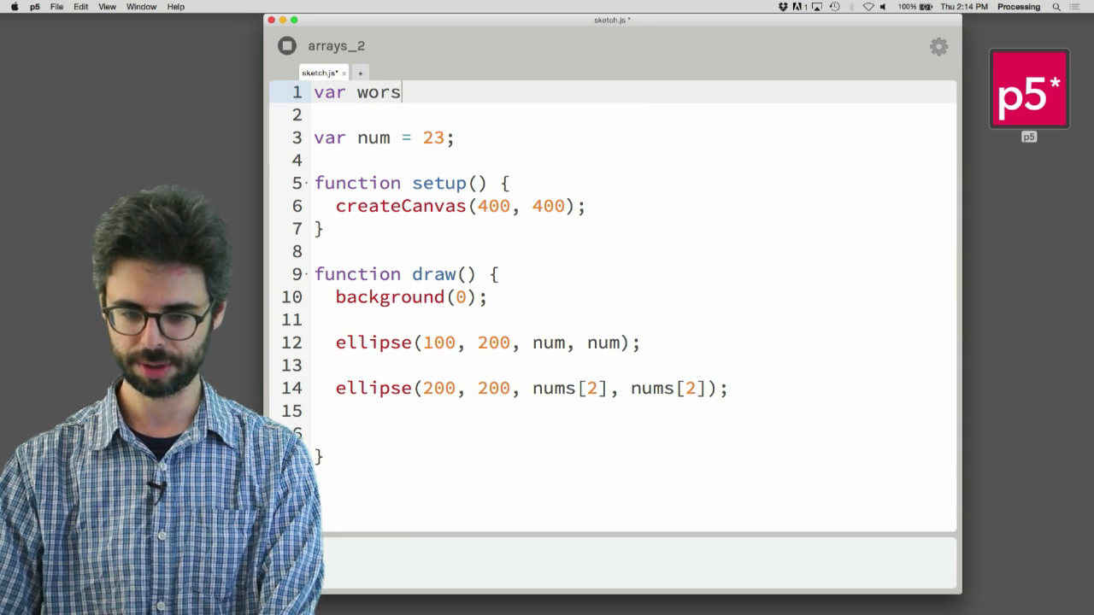
pyautogui.write('ds = []')
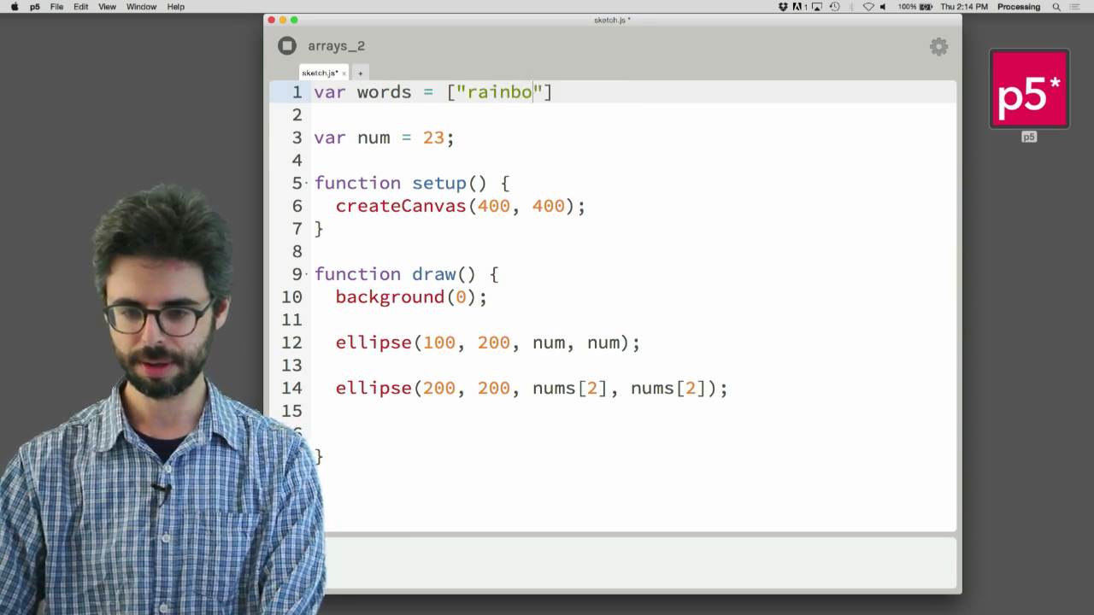
pyautogui.write('w", "heart",')
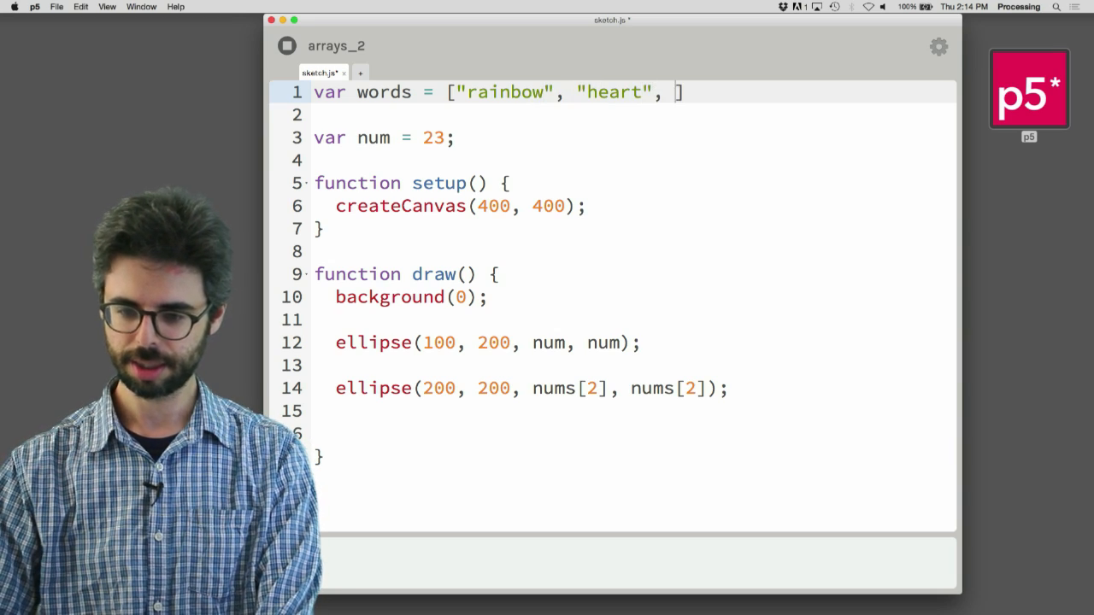
pyautogui.write('""')
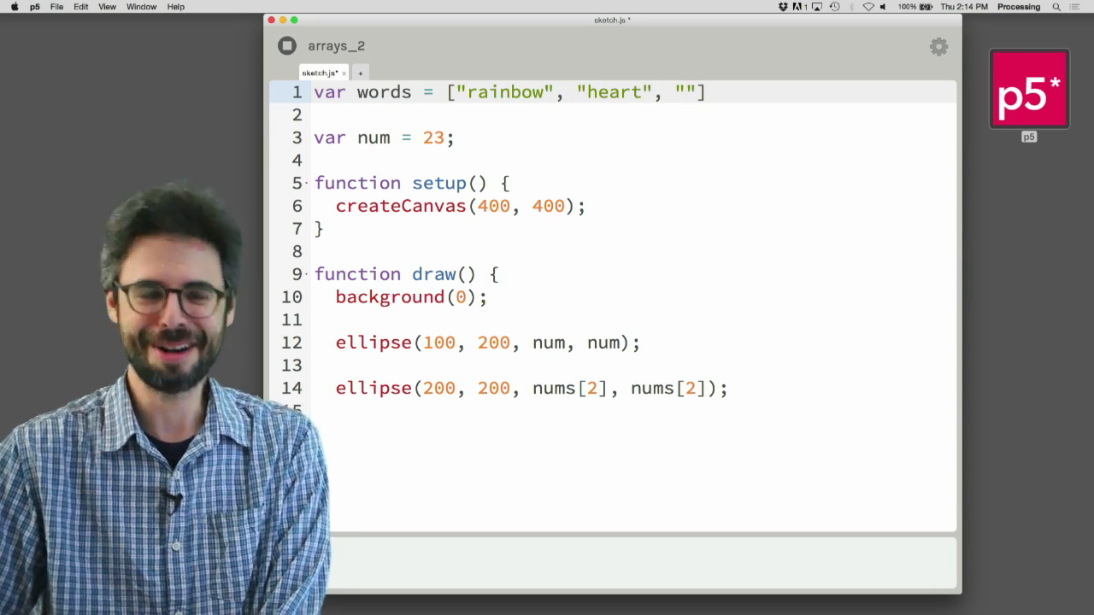
pyautogui.write('pur')
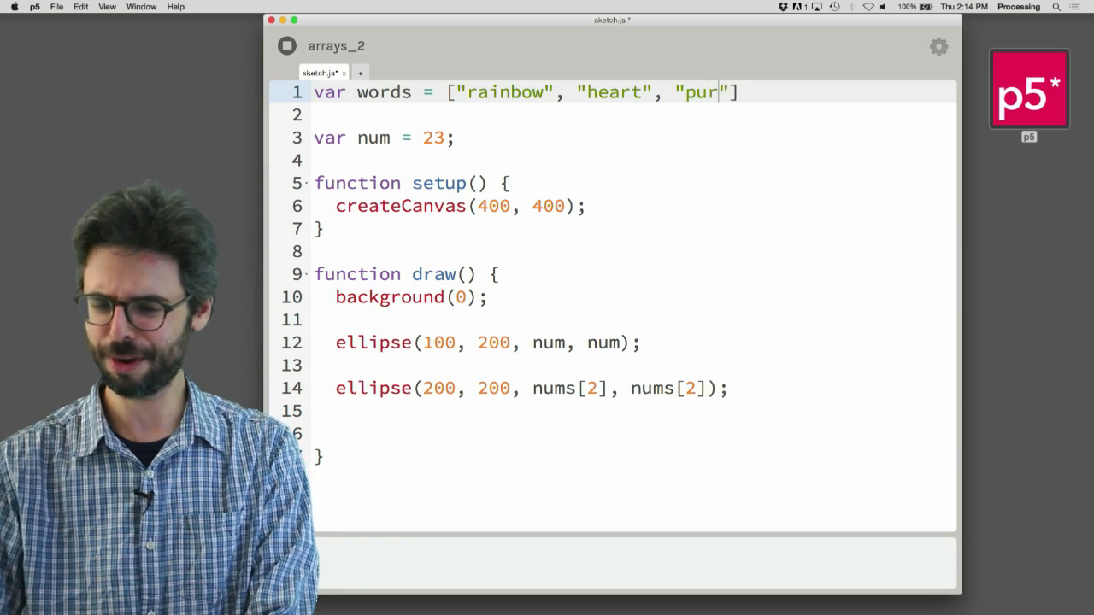
pyautogui.write('ple", ""')
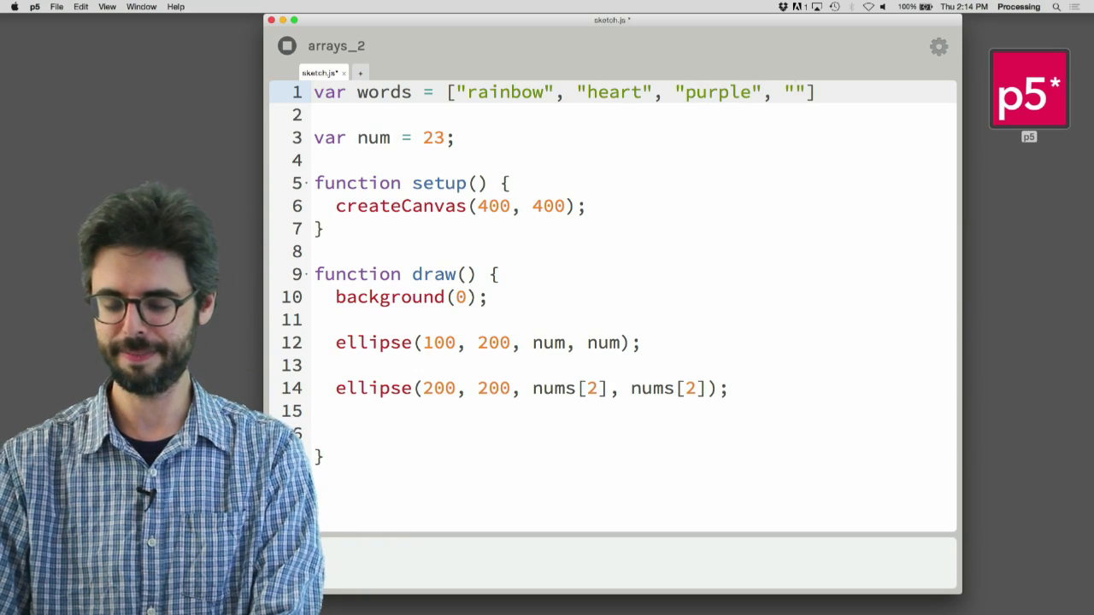
pyautogui.write('fri')
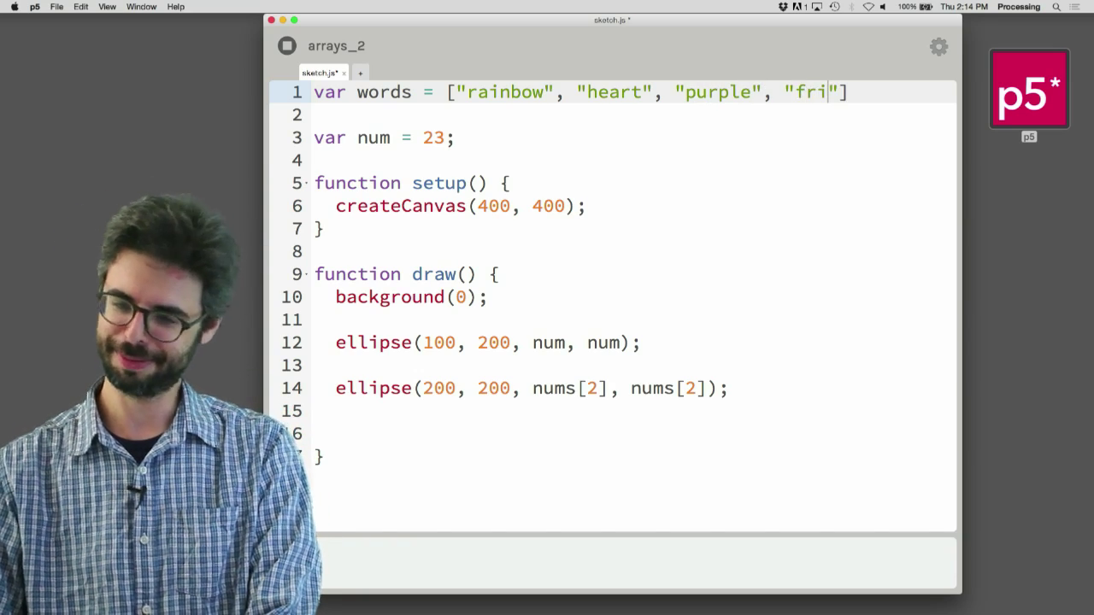
pyautogui.write('endship')
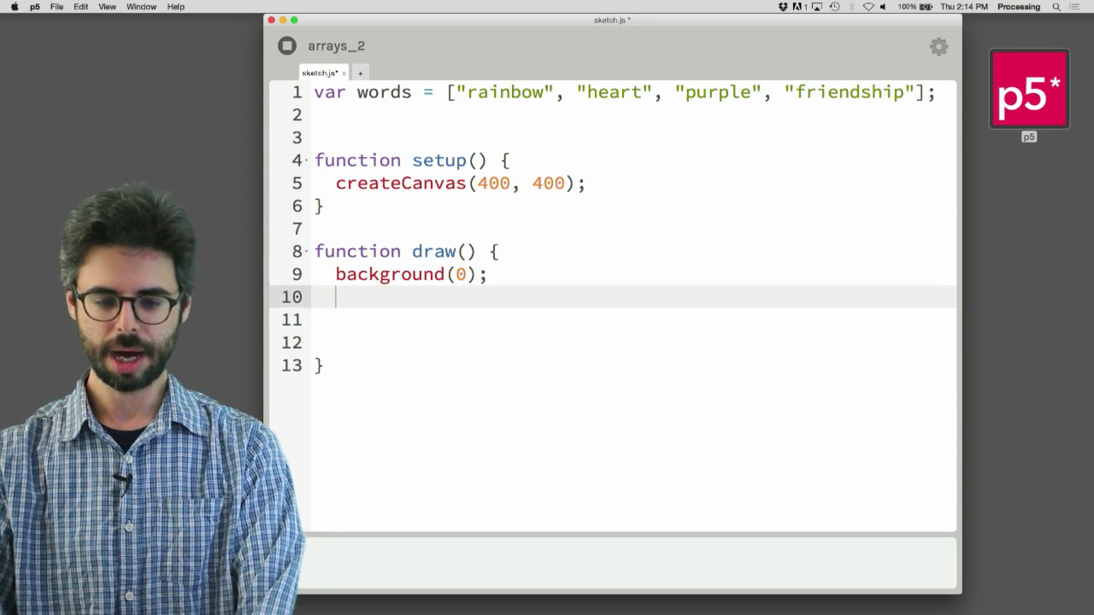
# Step: Add fill(255), textSize(32) and text("rainbow", 12, 200) in draw
pyautogui.write('fill(255);')
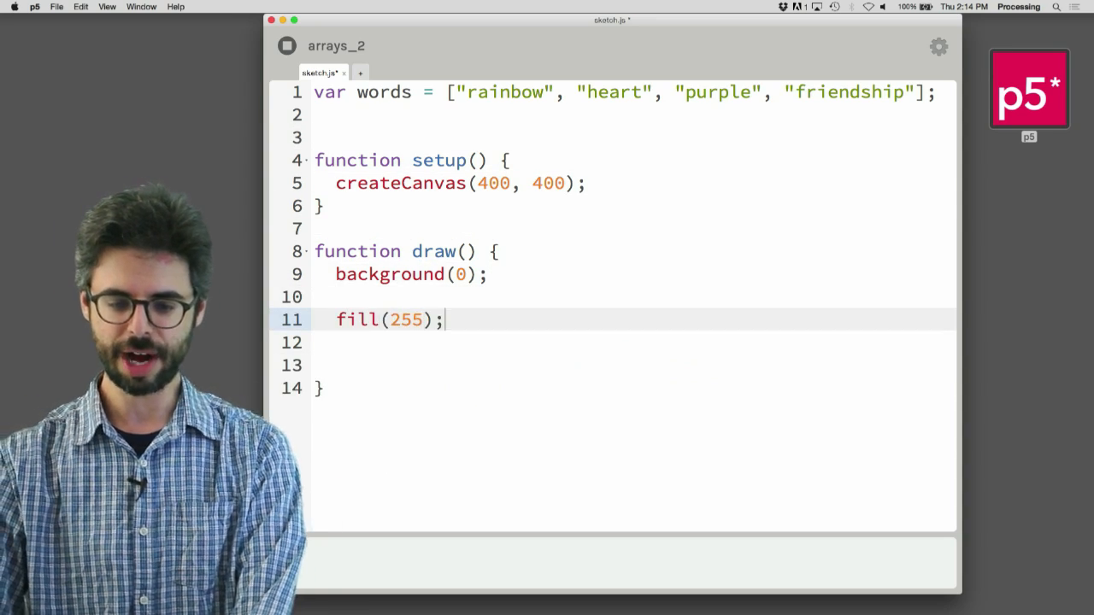
pyautogui.write('text')
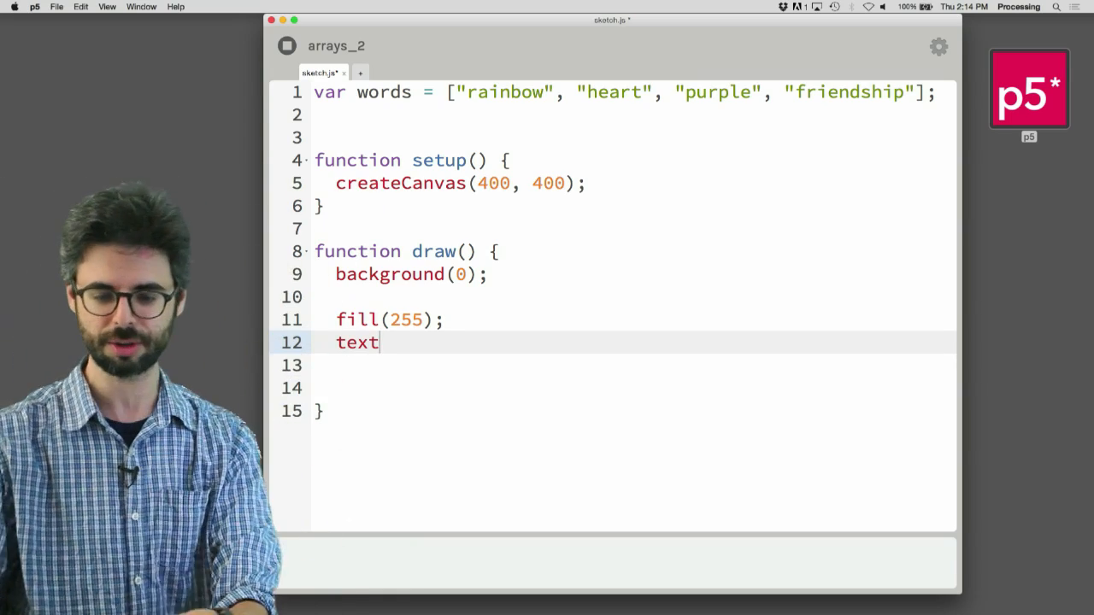
pyautogui.write('(')
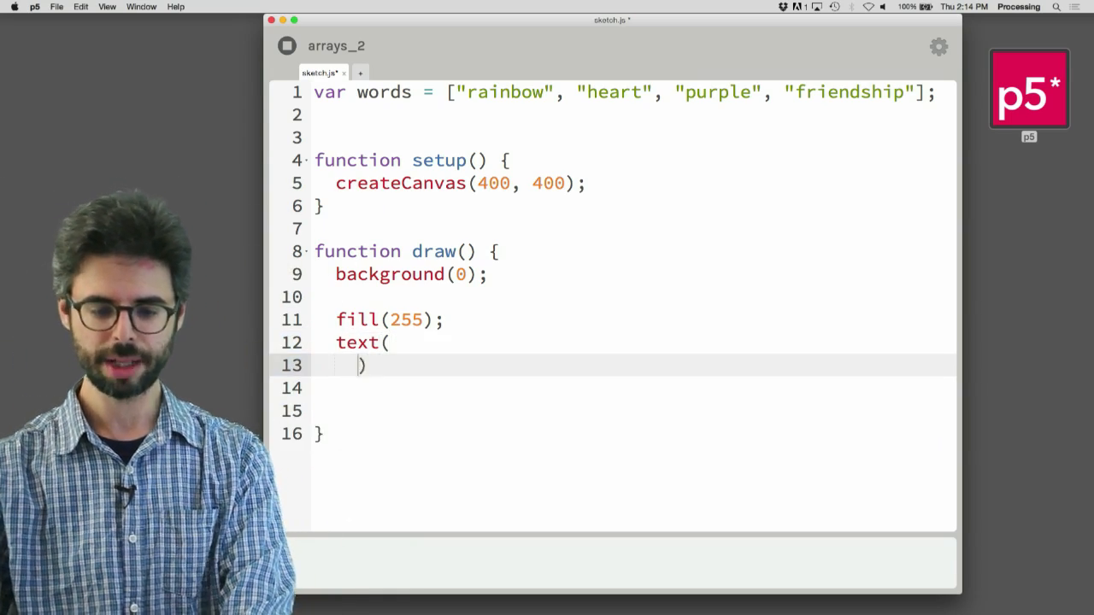
pyautogui.write('"rainbow"')
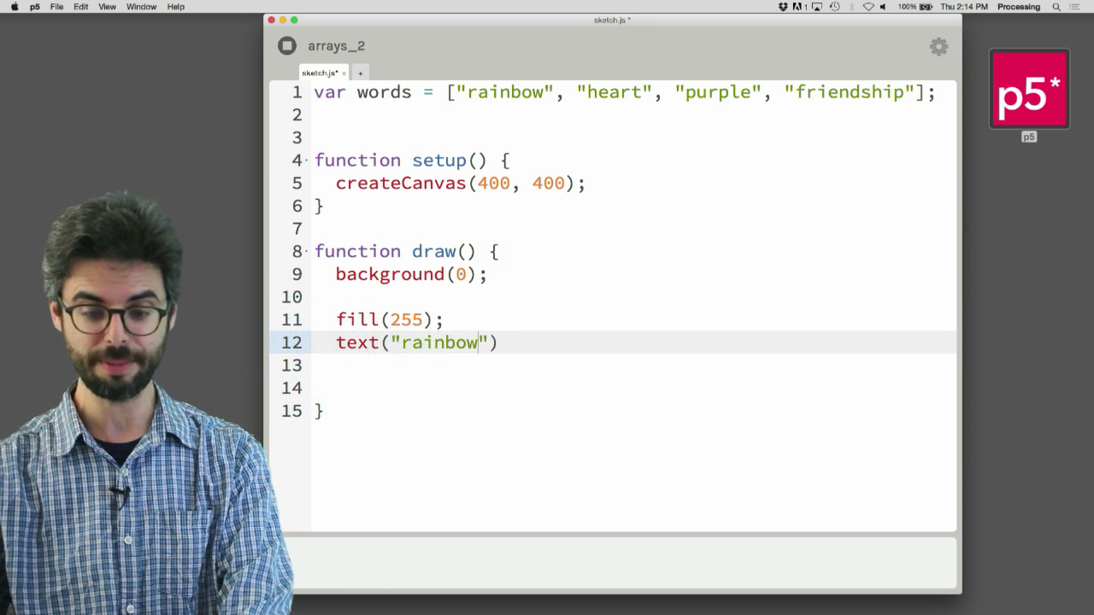
pyautogui.write(', 2')
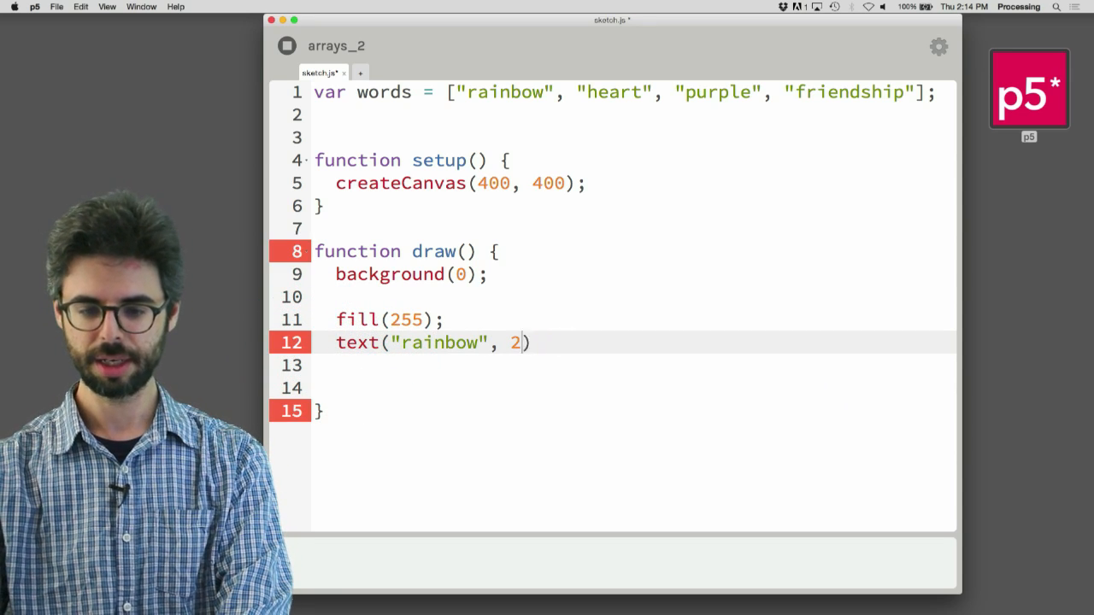
pyautogui.write('00, 12')
pyautogui.write('text')
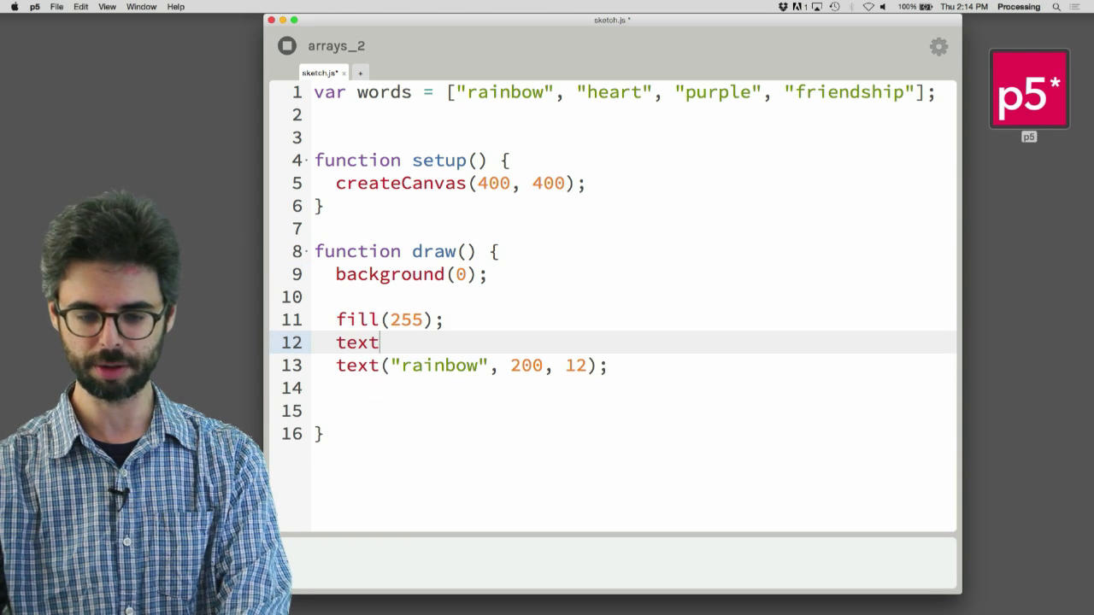
pyautogui.write('Size(32);')
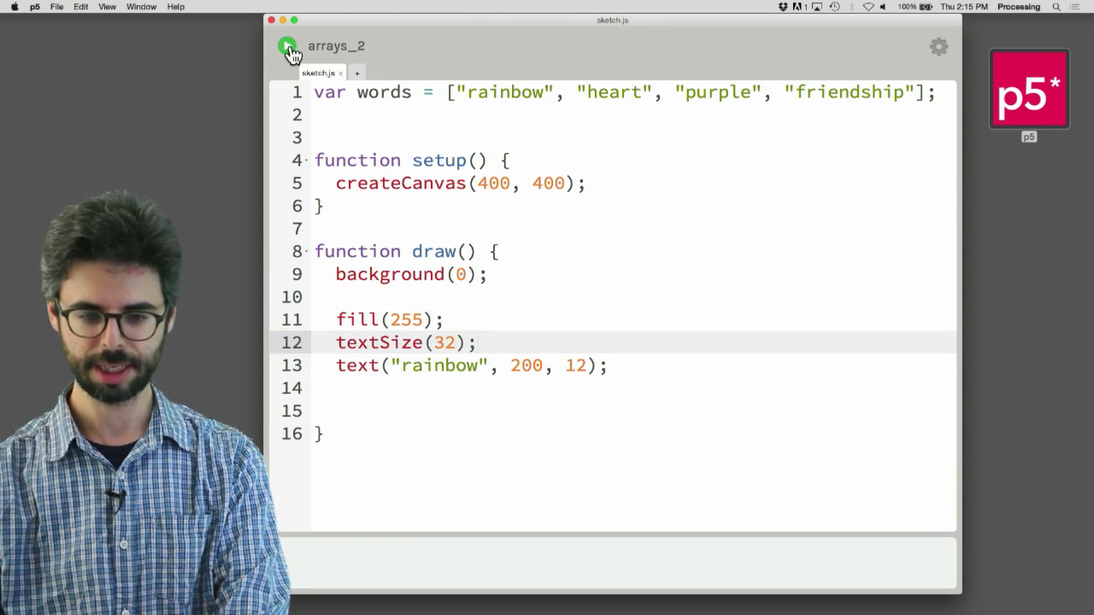
# Step: Run the sketch twice to check the white word's placement on the black canvas
pyautogui.click(287, 46)
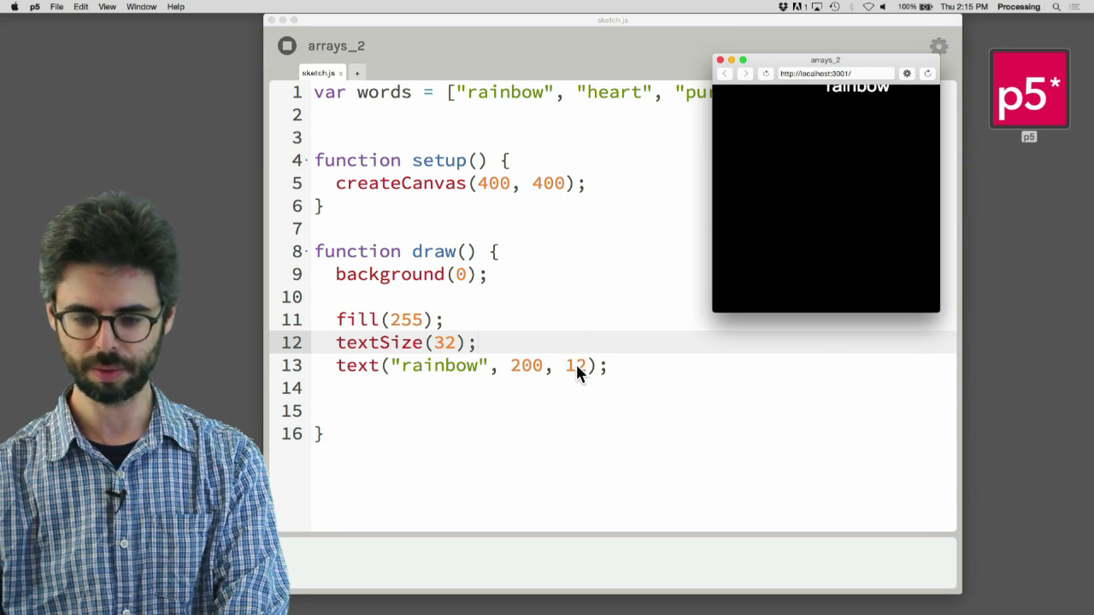
pyautogui.moveTo(581, 372)
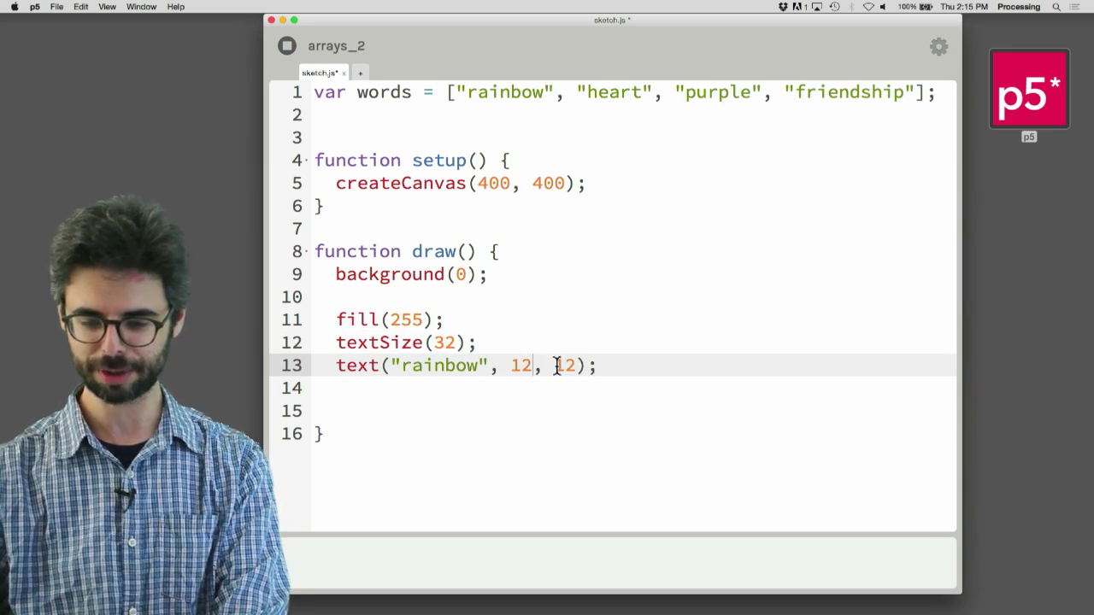
pyautogui.click(287, 46)
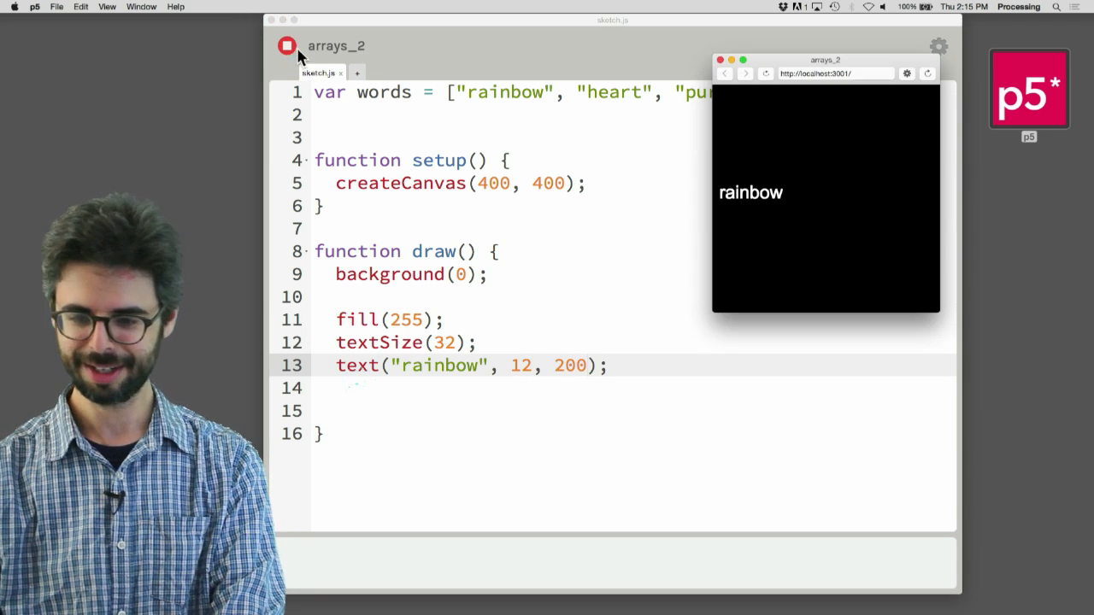
pyautogui.moveTo(758, 209)
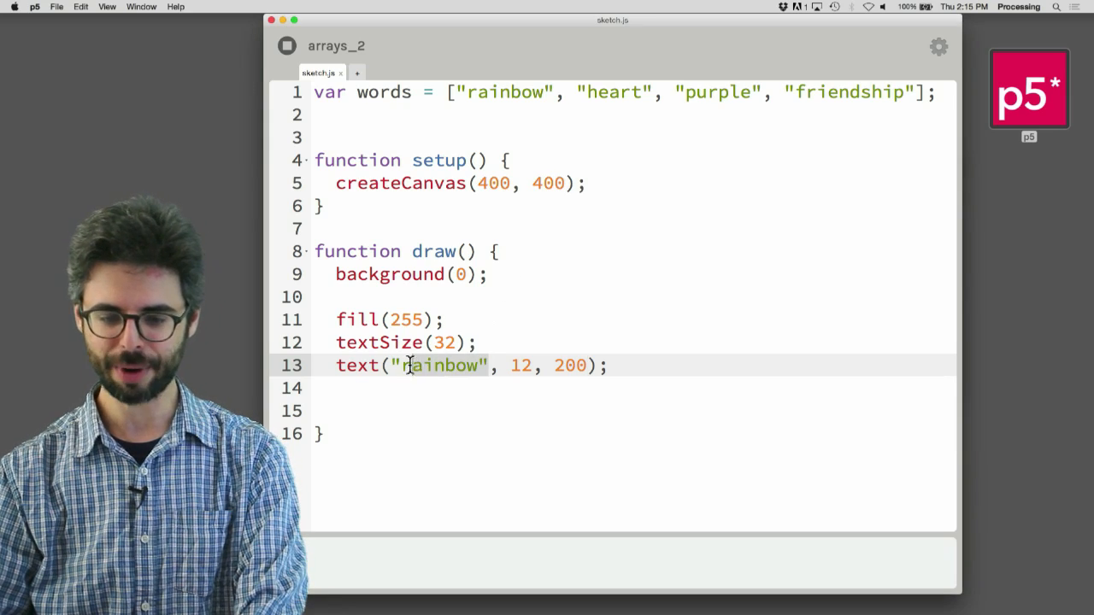
# Step: Replace "rainbow" with words[0], then change the index to 2 and rerun to show purple
pyautogui.write('words[90]')
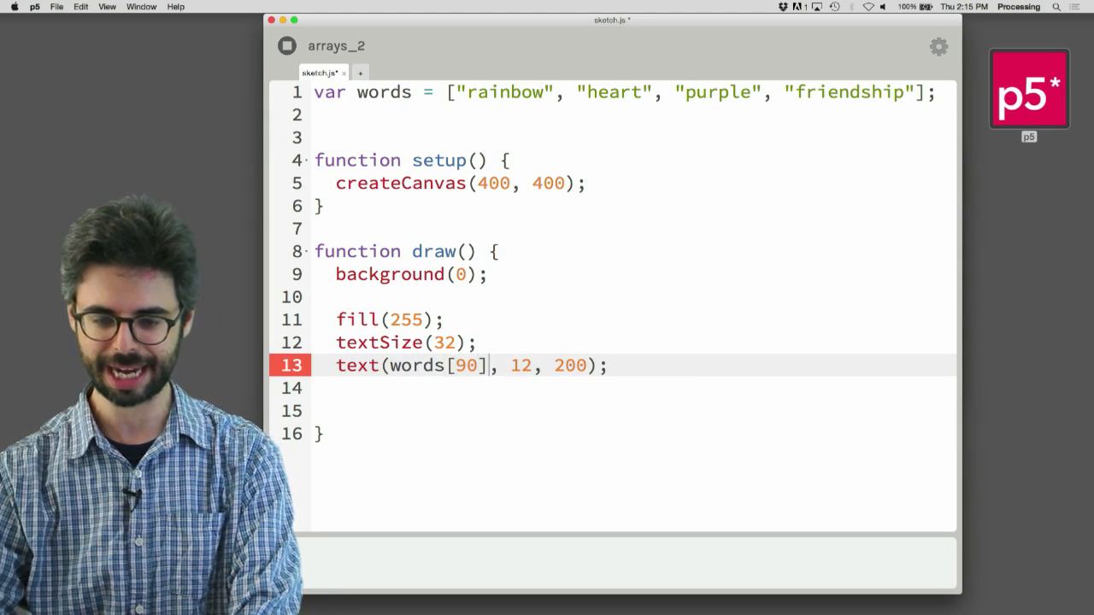
pyautogui.write('0')
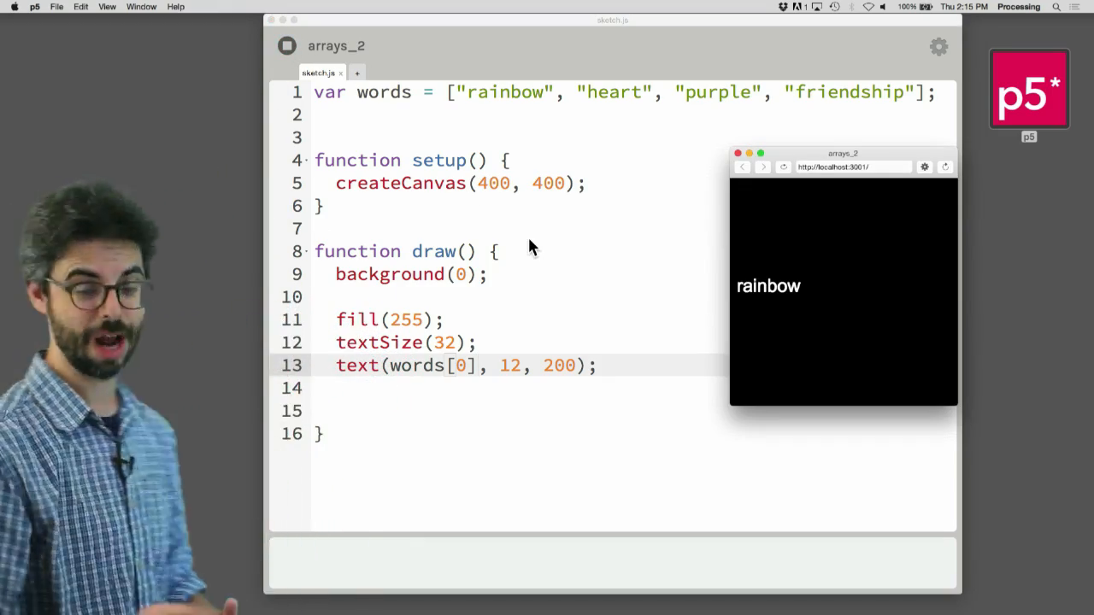
pyautogui.press('backspace')
pyautogui.write('2')
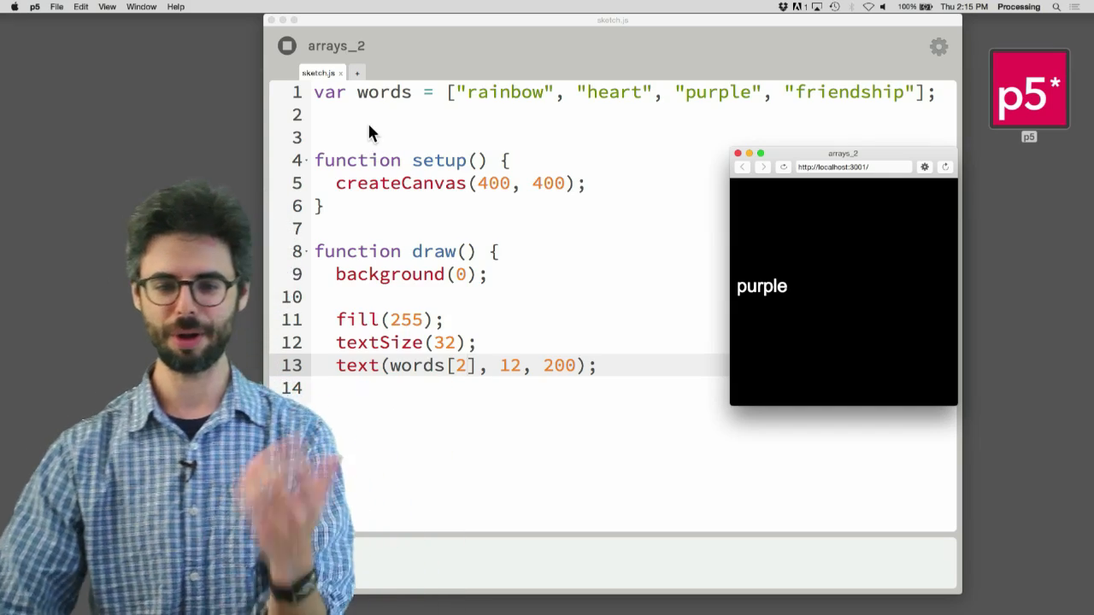
# Step: Declare var index = 0; and draw words[index] in the text call
pyautogui.write('var inde')
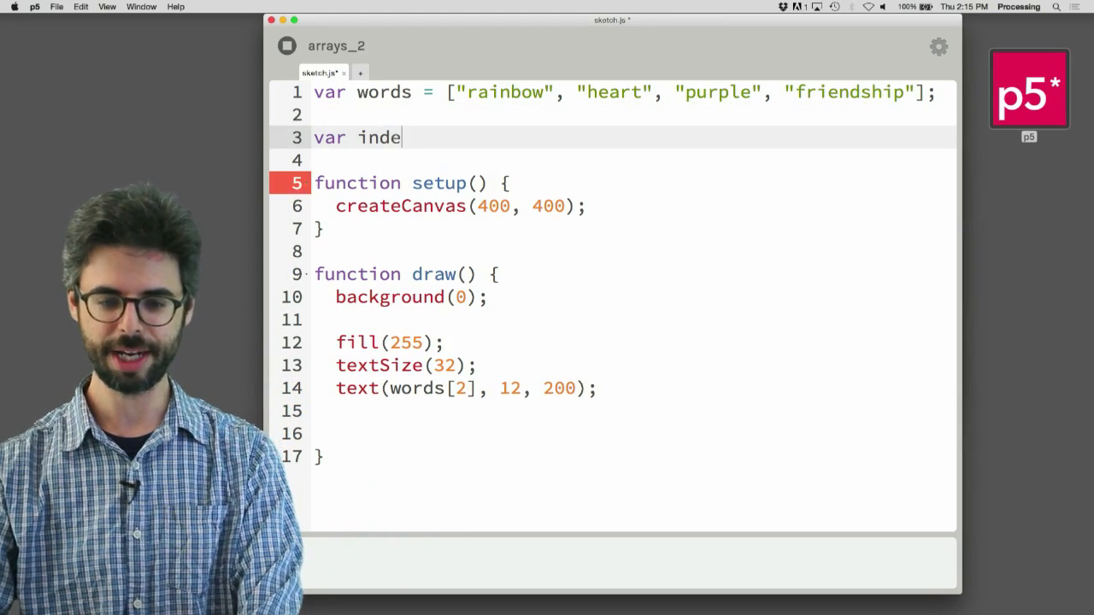
pyautogui.write('x = 0;')
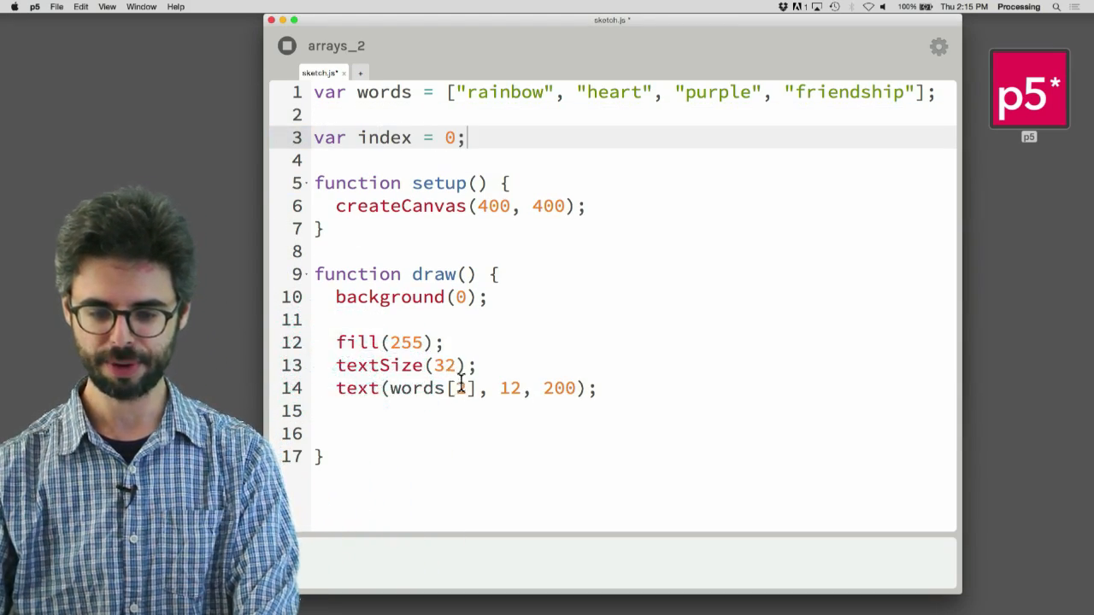
pyautogui.write('index')
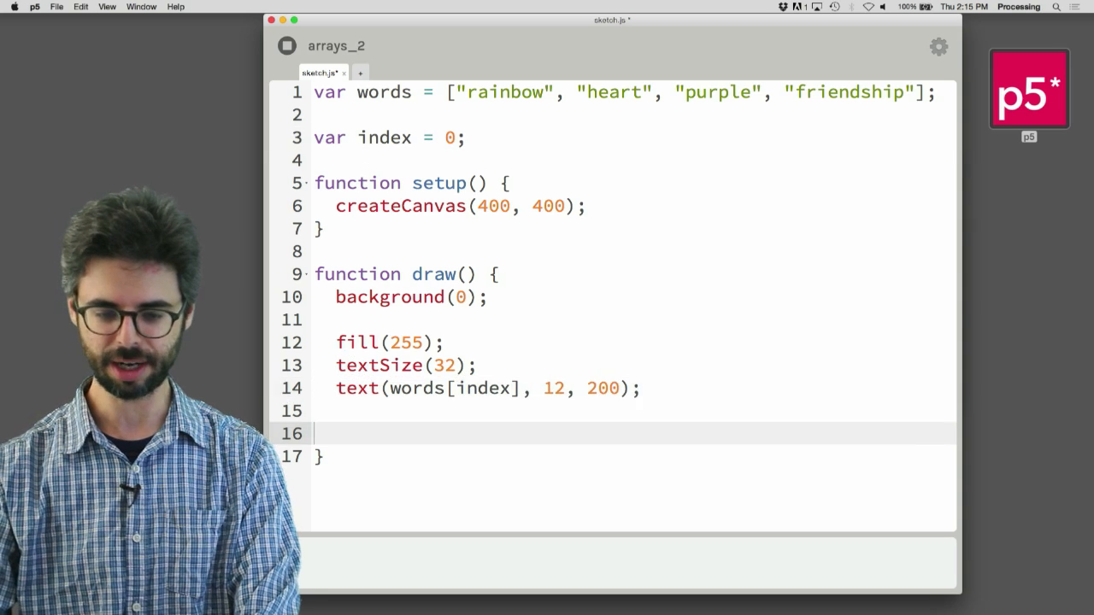
# Step: Write function mousePressed() { index = index + 1; }
pyautogui.write('fun')
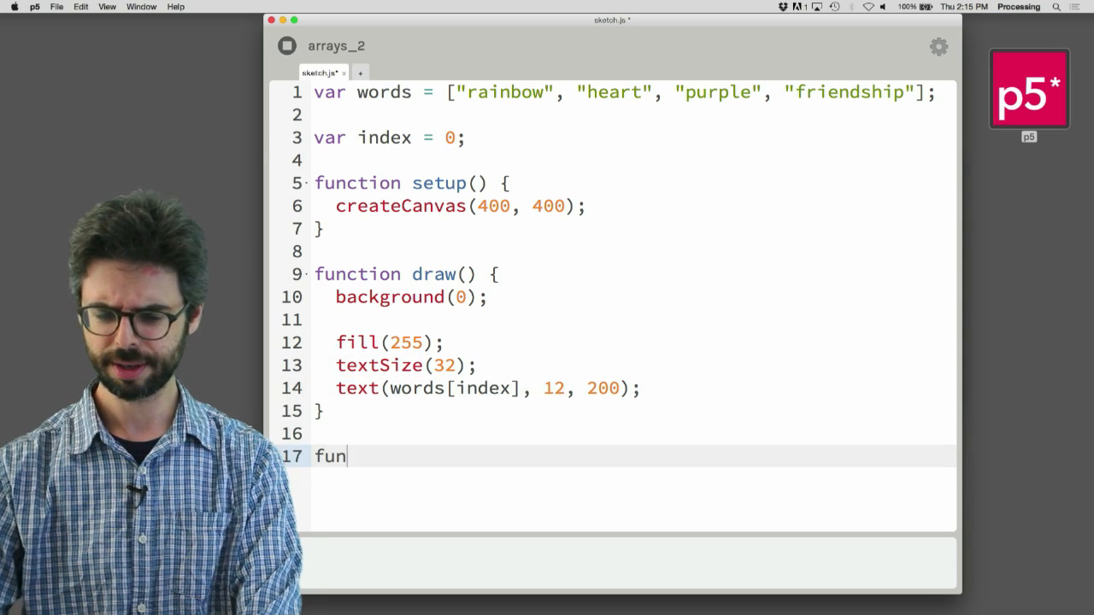
pyautogui.write('ction mousePressed()')
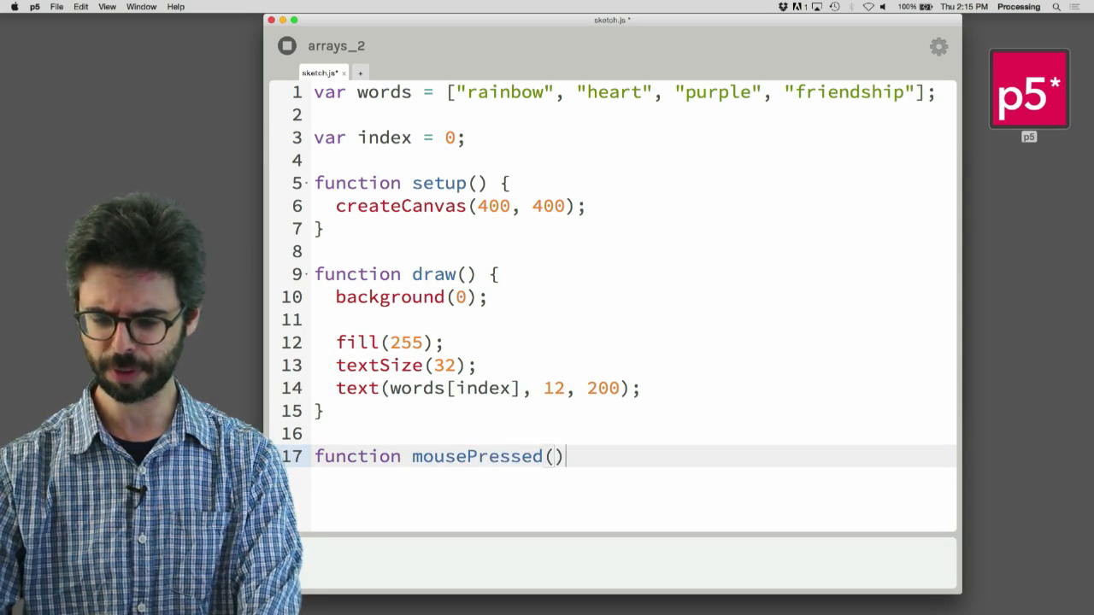
pyautogui.write('{')
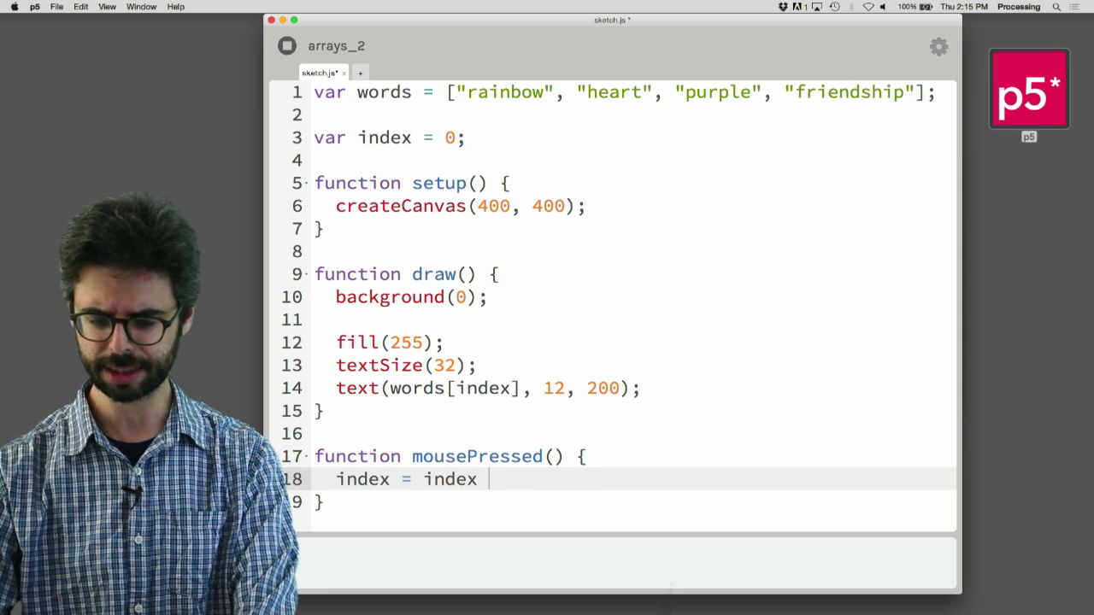
pyautogui.write('+ 1;')
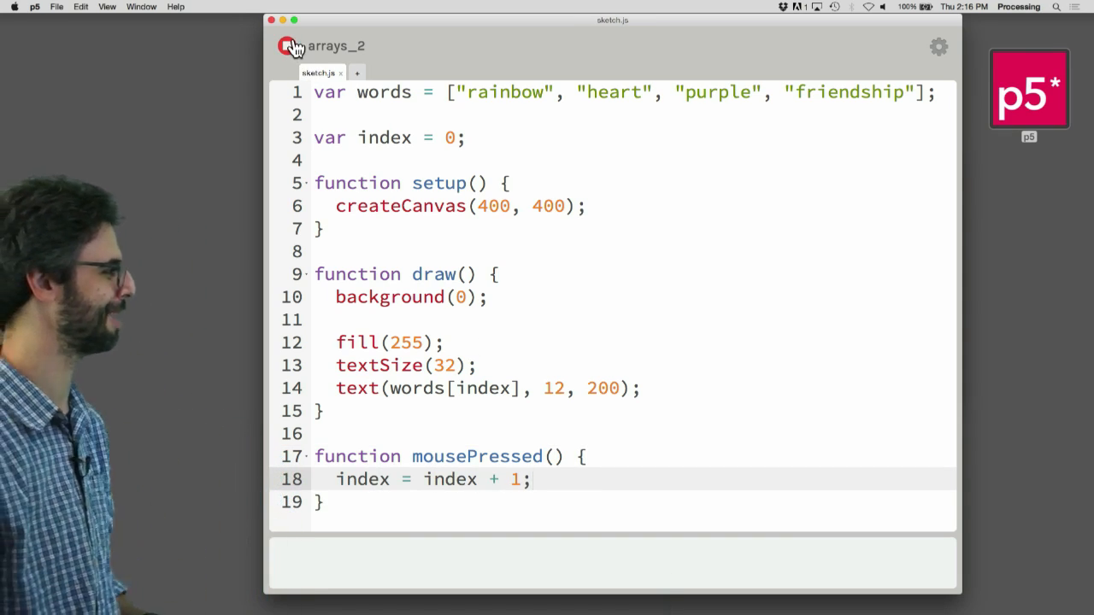
# Step: Run the sketch and click in the canvas to advance words until the TypeError appears
pyautogui.click(287, 46)
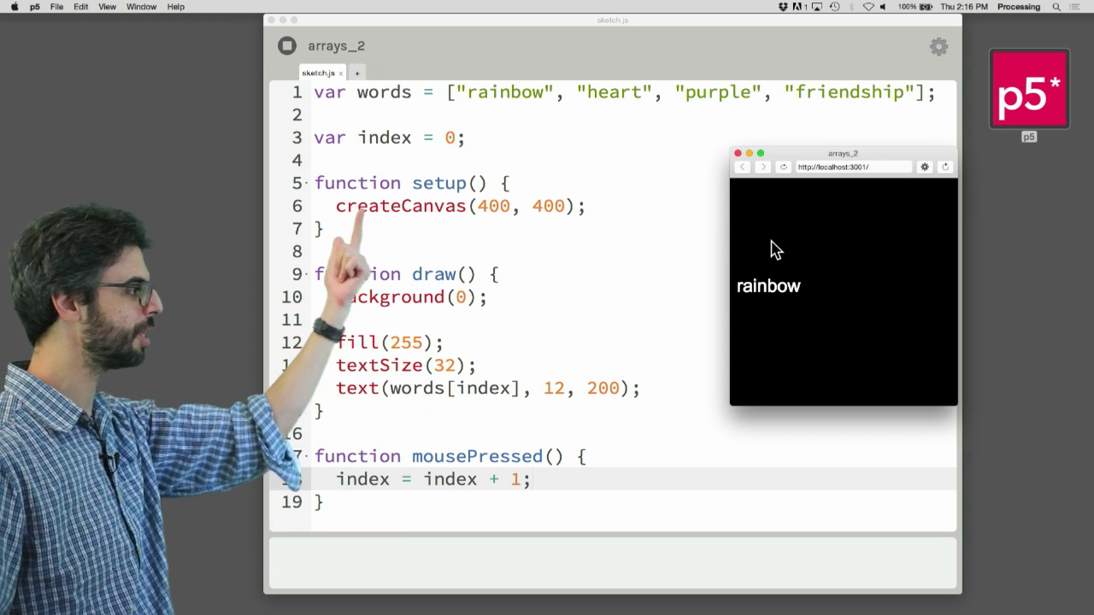
pyautogui.moveTo(820, 272)
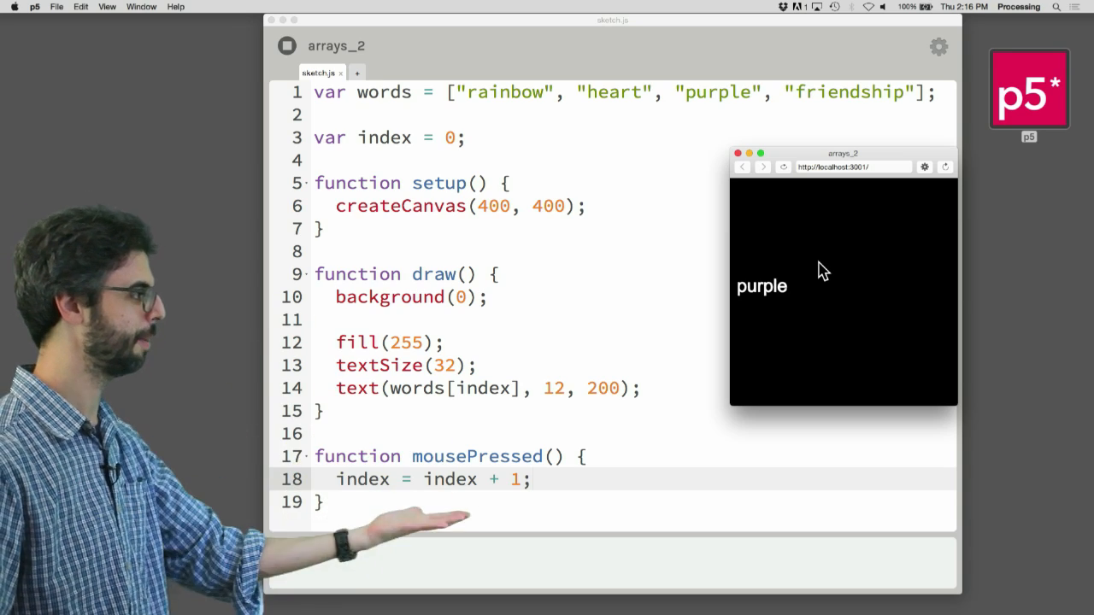
pyautogui.click(821, 273)
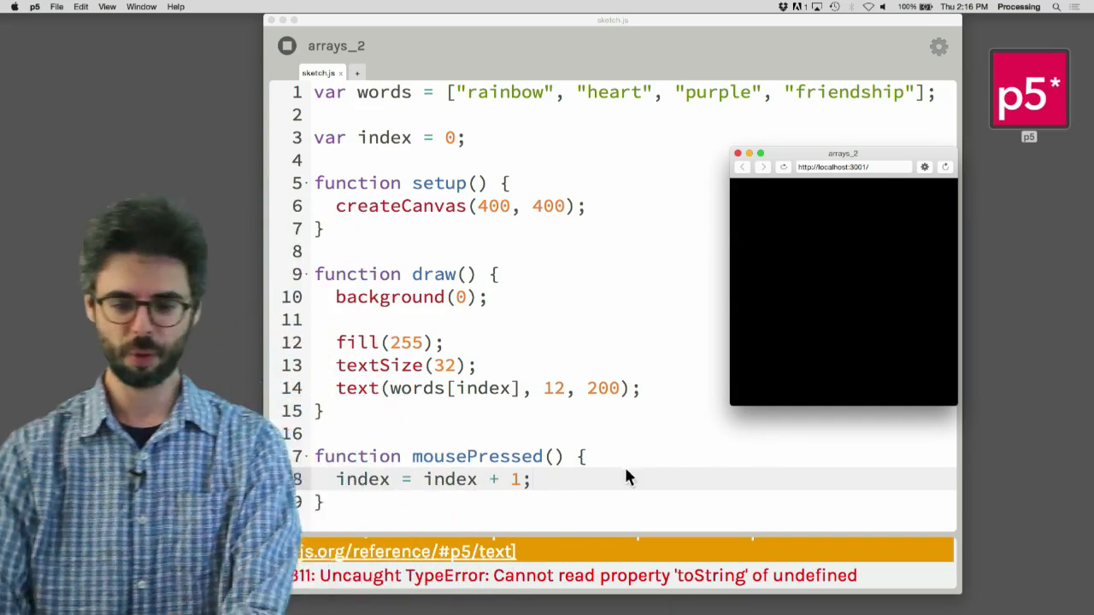
# Step: Add the condition if (index == 4) { after the increment in mousePressed
pyautogui.write('if (')
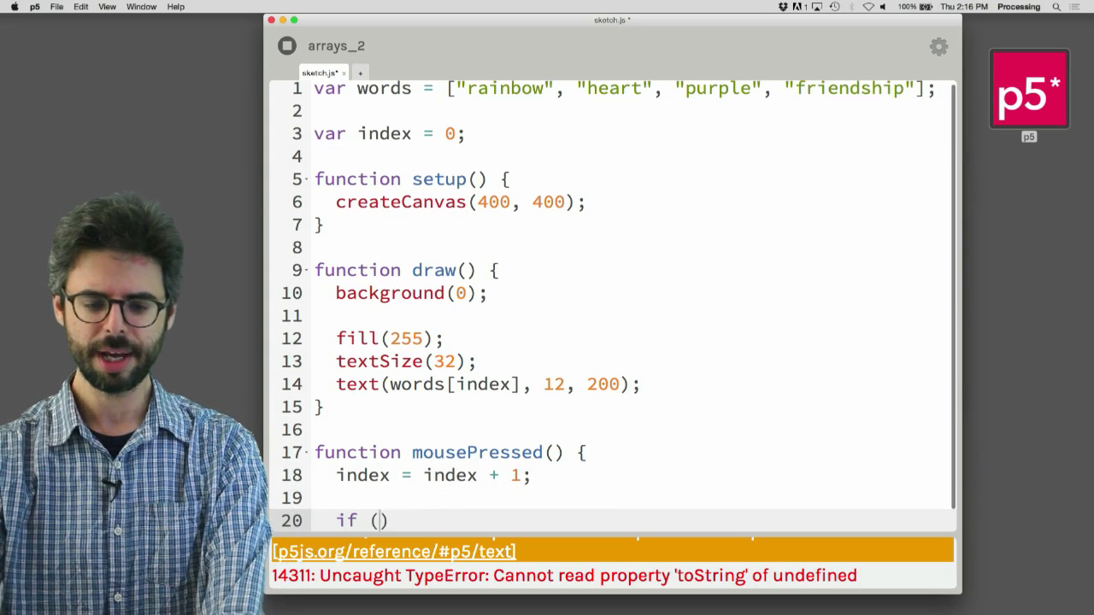
pyautogui.write('index == 4) {')
pyautogui.write('index = 0;')
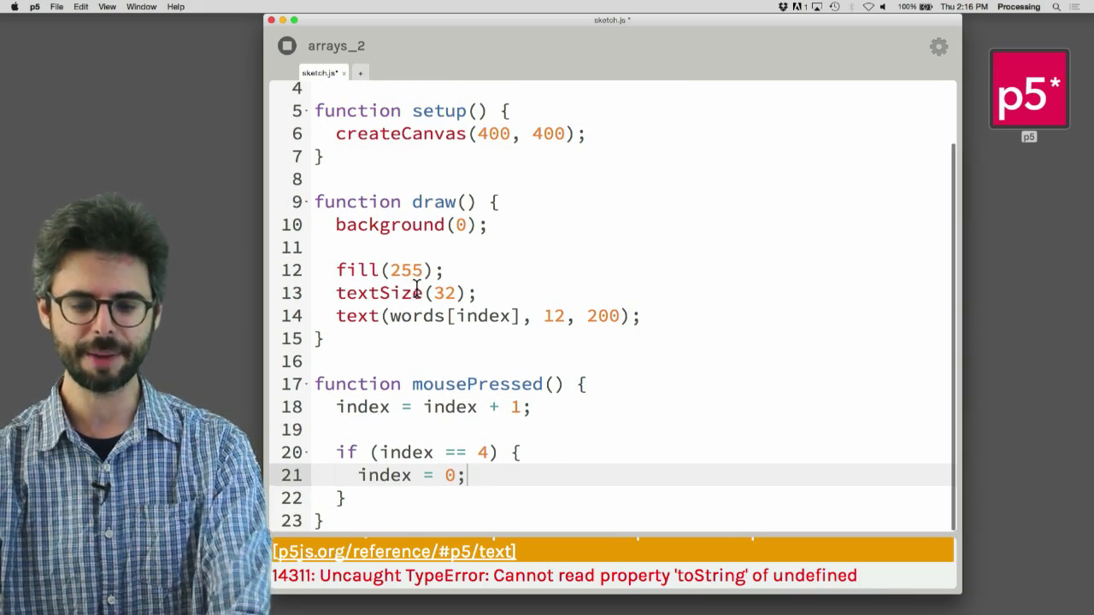
pyautogui.scroll(3)
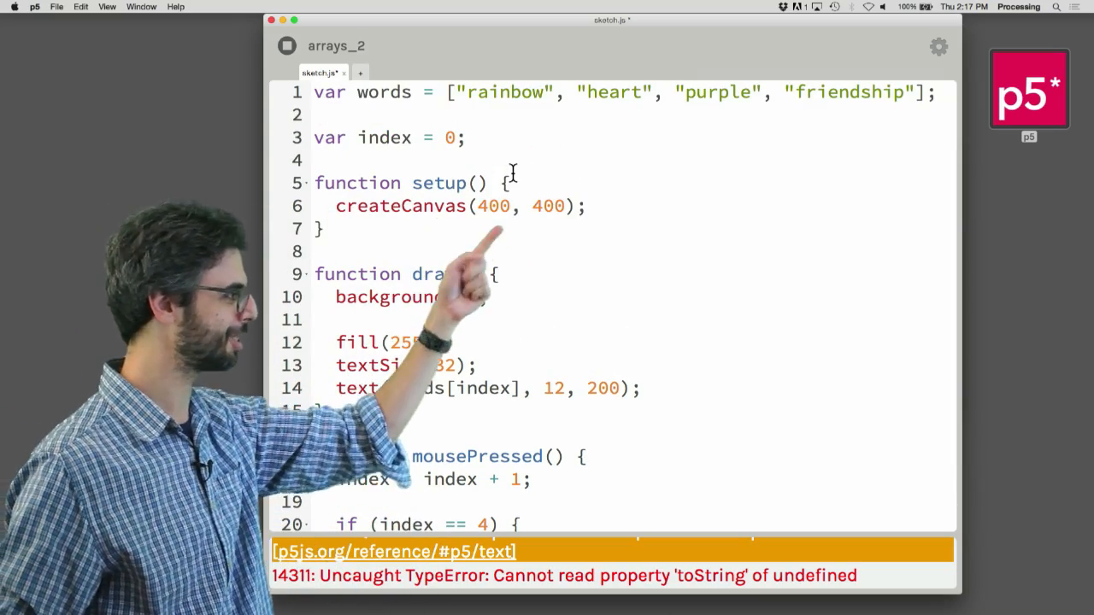
pyautogui.scroll(-3)
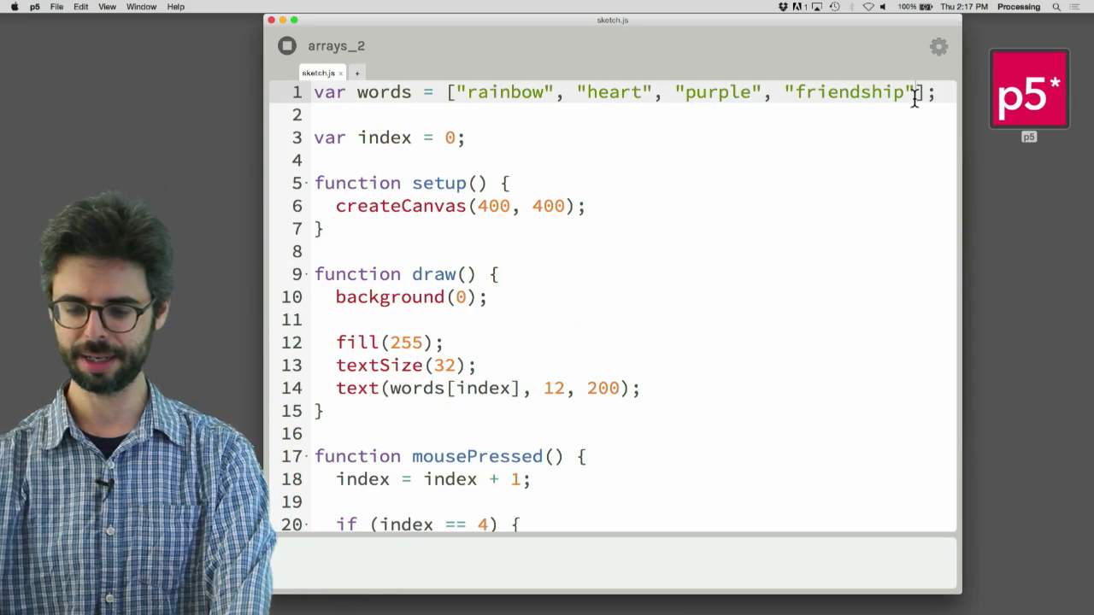
# Step: Append a fifth string to the words array and run the sketch
pyautogui.write(', ""')
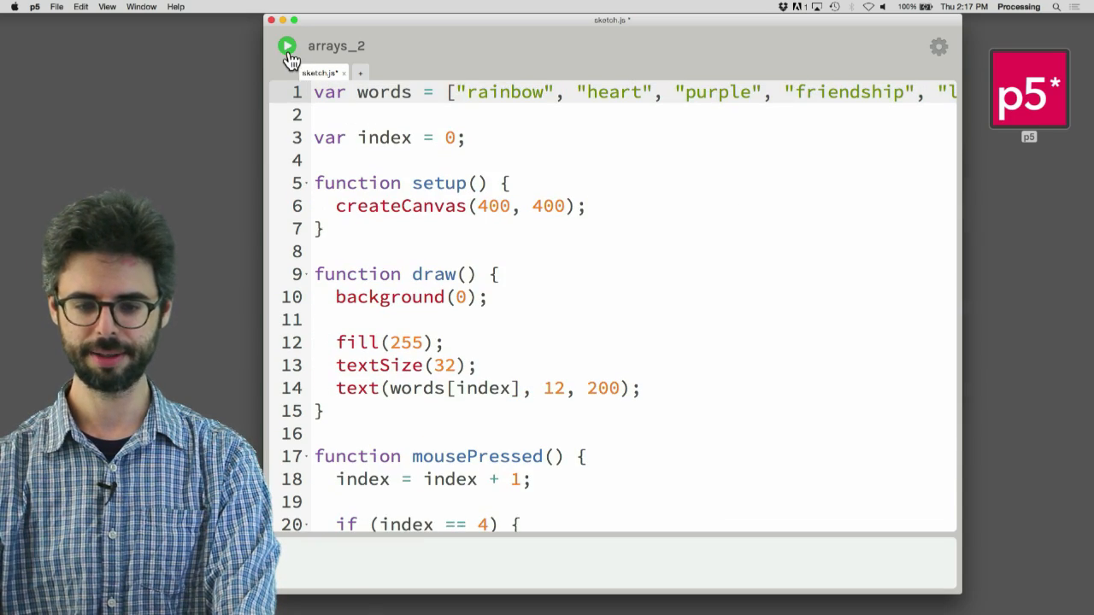
pyautogui.click(287, 46)
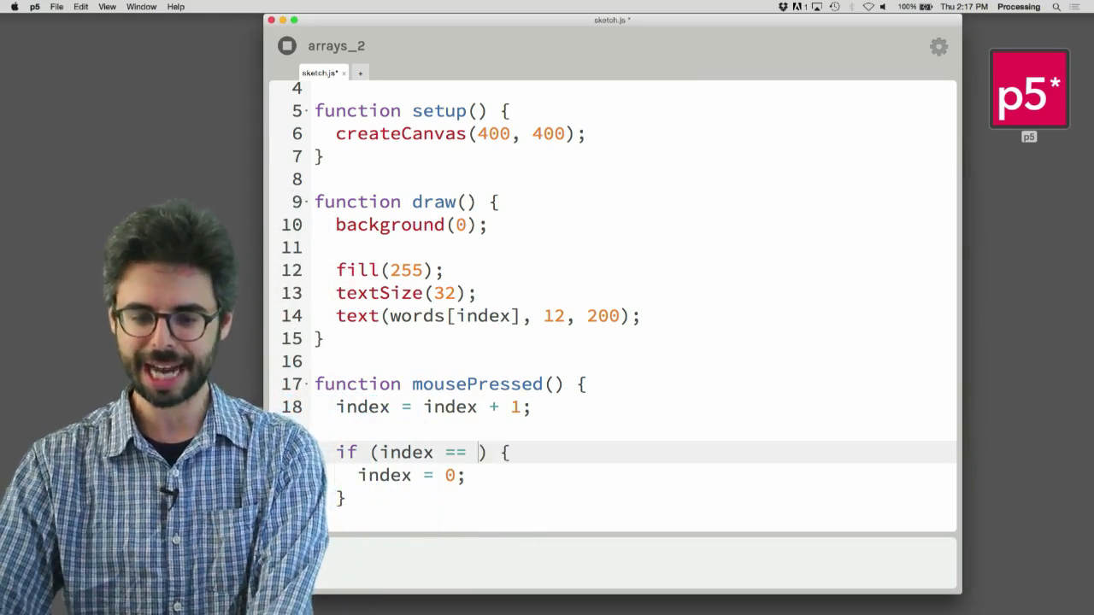
# Step: Compare index to words.length instead of 4 and rerun the sketch to see "purple"
pyautogui.write('words.len')
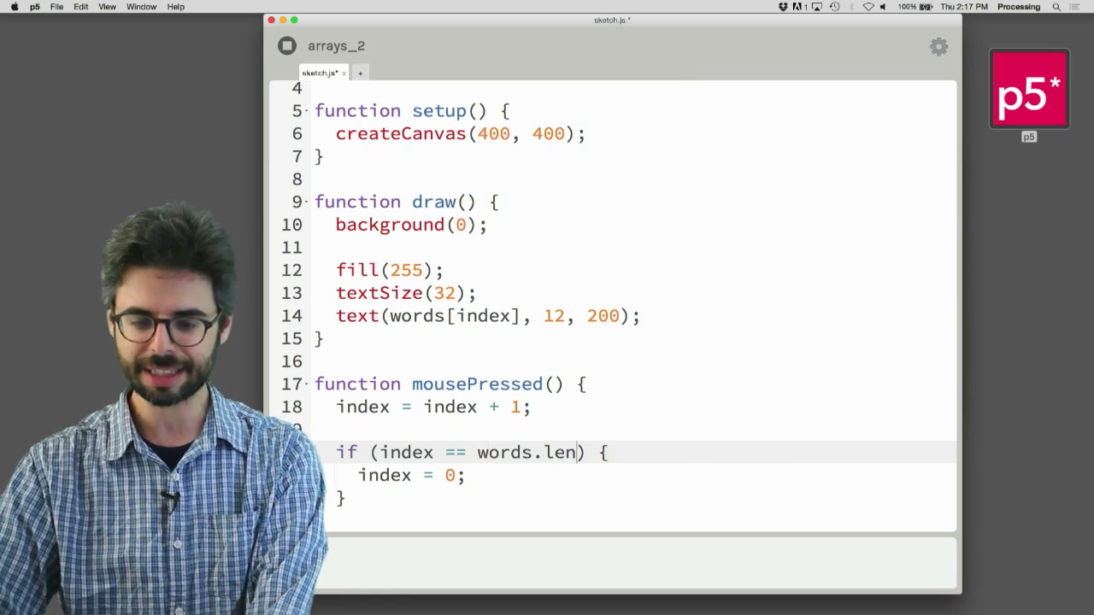
pyautogui.write('gth')
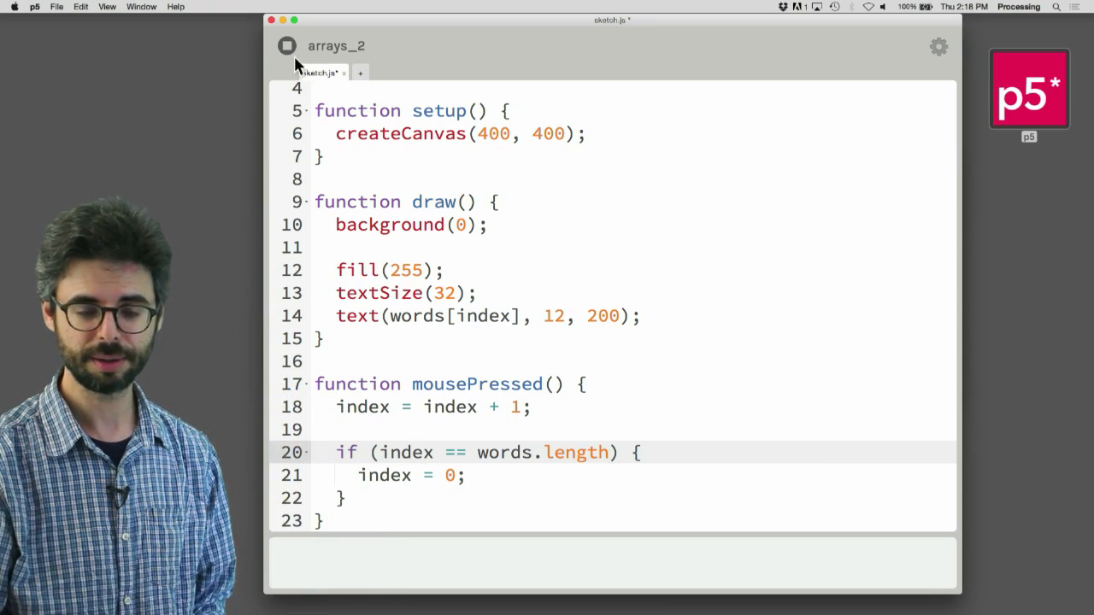
pyautogui.click(287, 45)
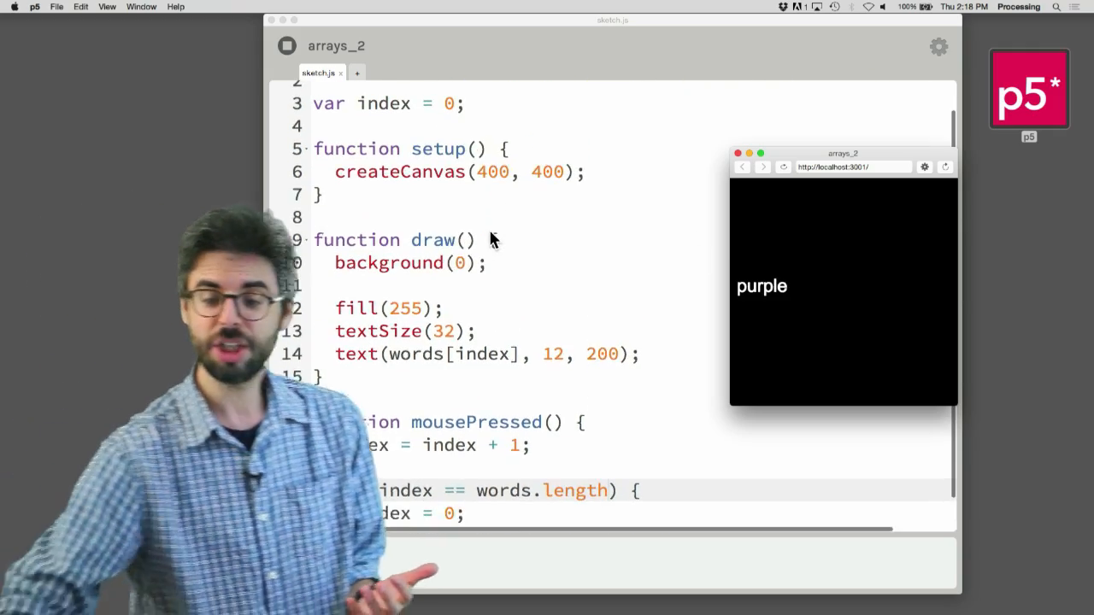
pyautogui.scroll(3)
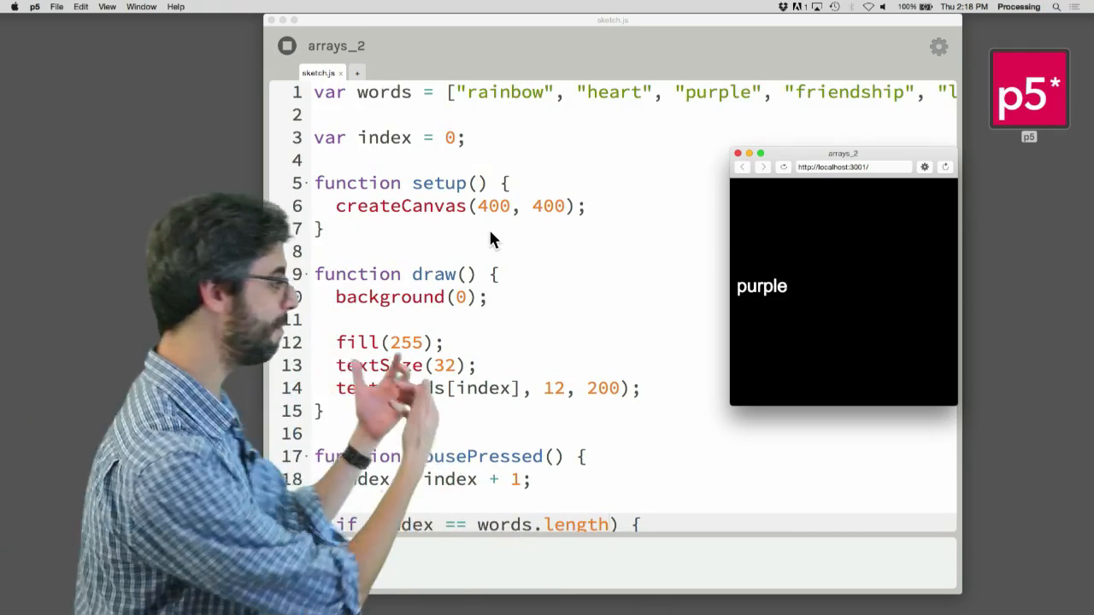